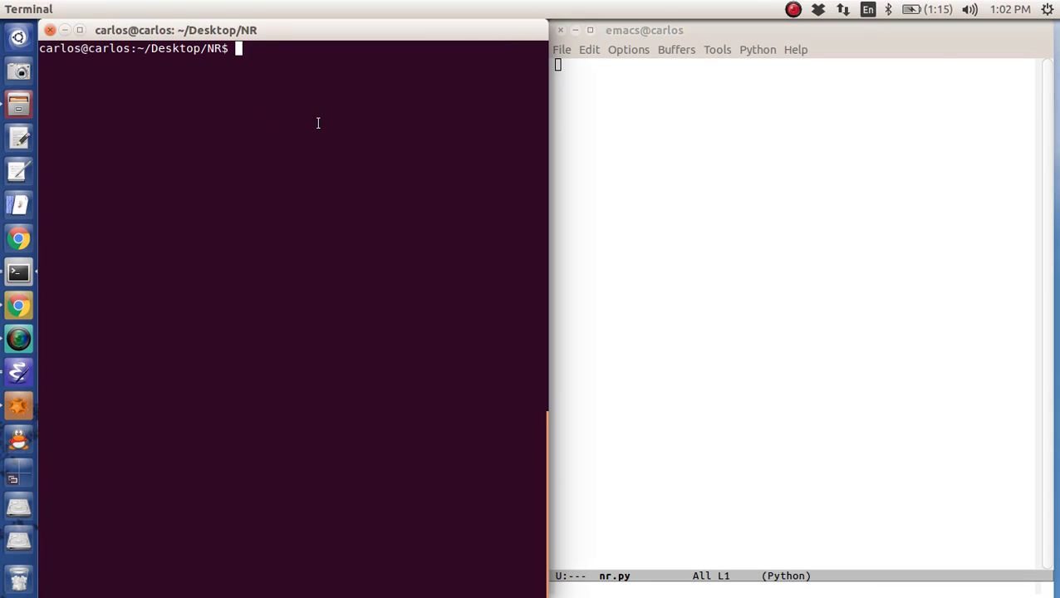
Check the python interpreter starts, find nr.py missing, then write 'print 5' into nr.py and save it
type("python")
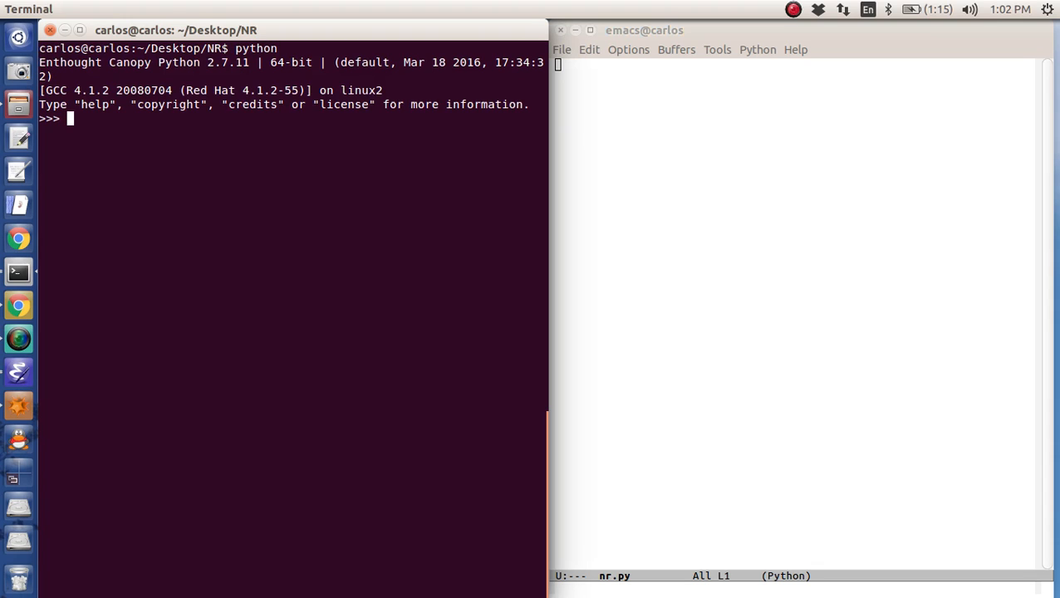
type("quit")
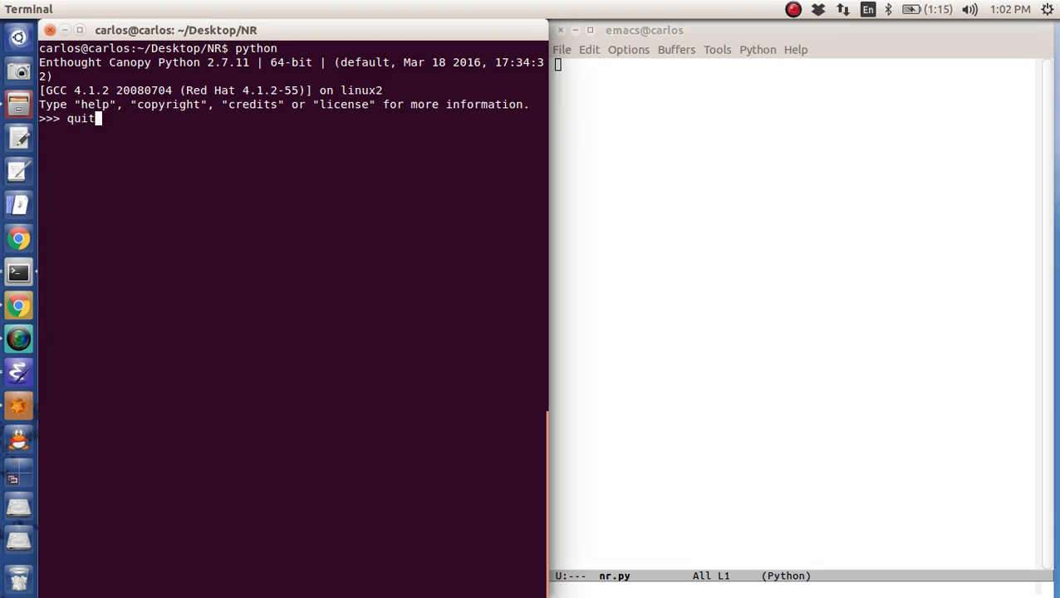
type("python nr.py")
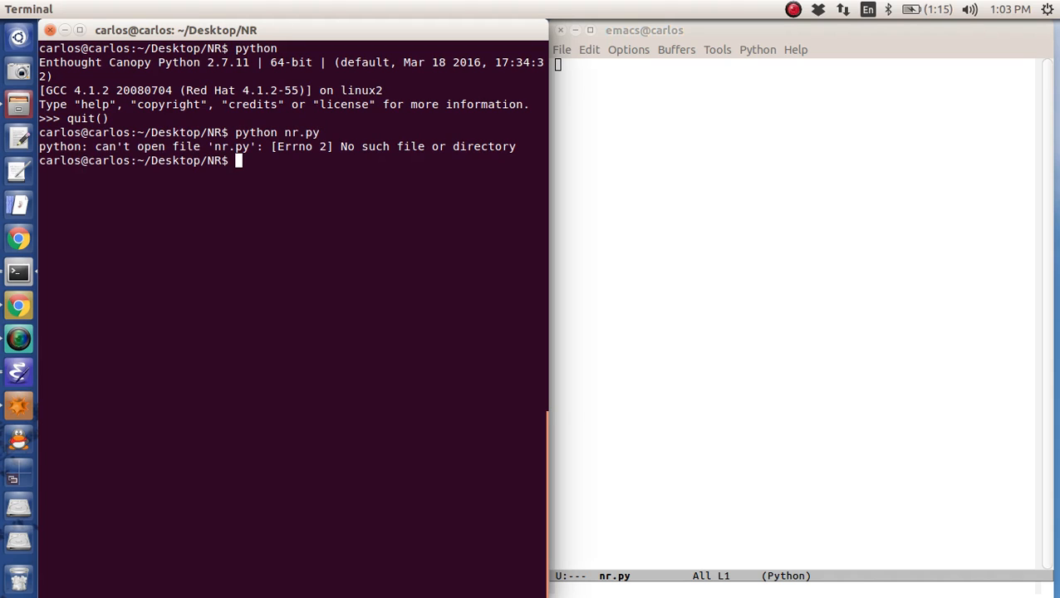
type("ls")
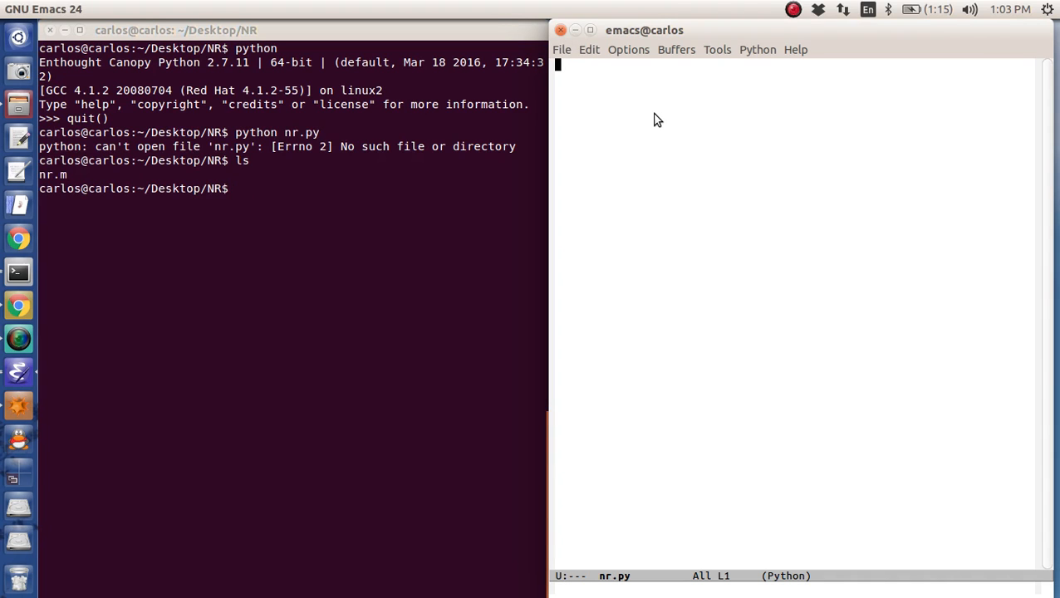
type("print 5")
left_click(292, 189)
type("python nr.py")
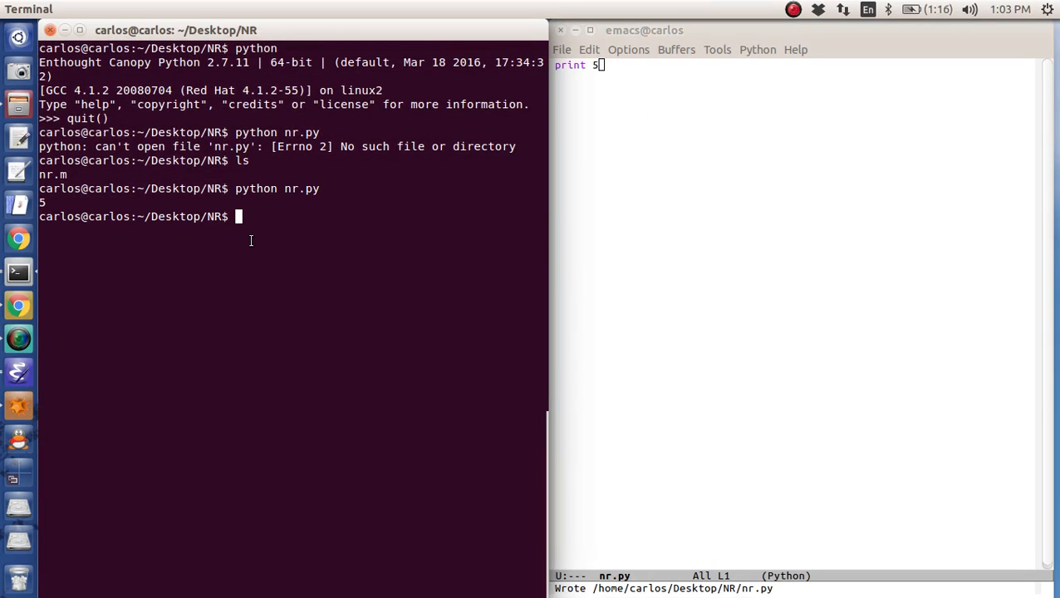
key("super")
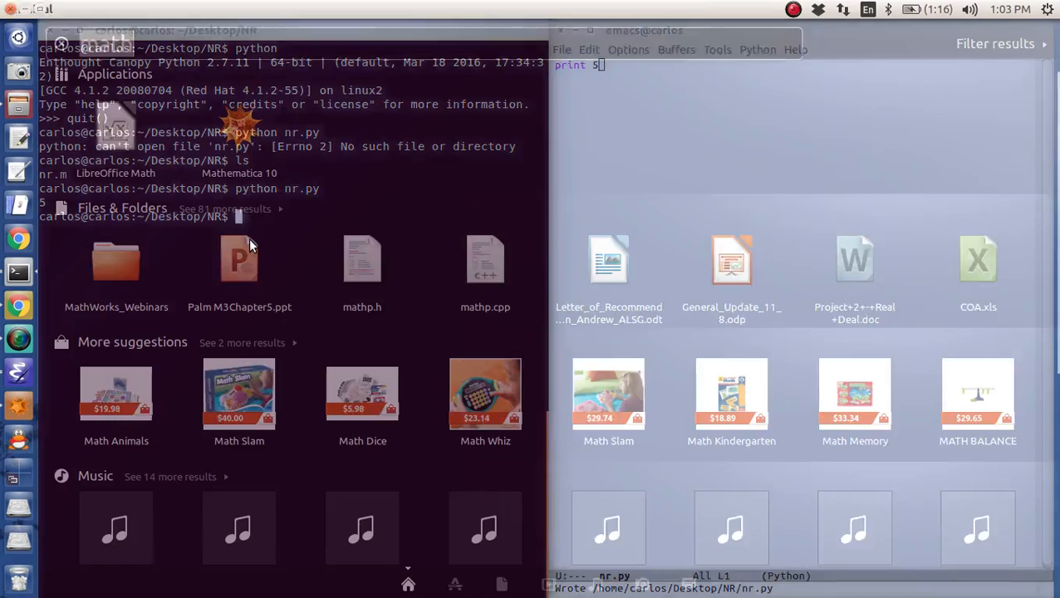
type("enthou")
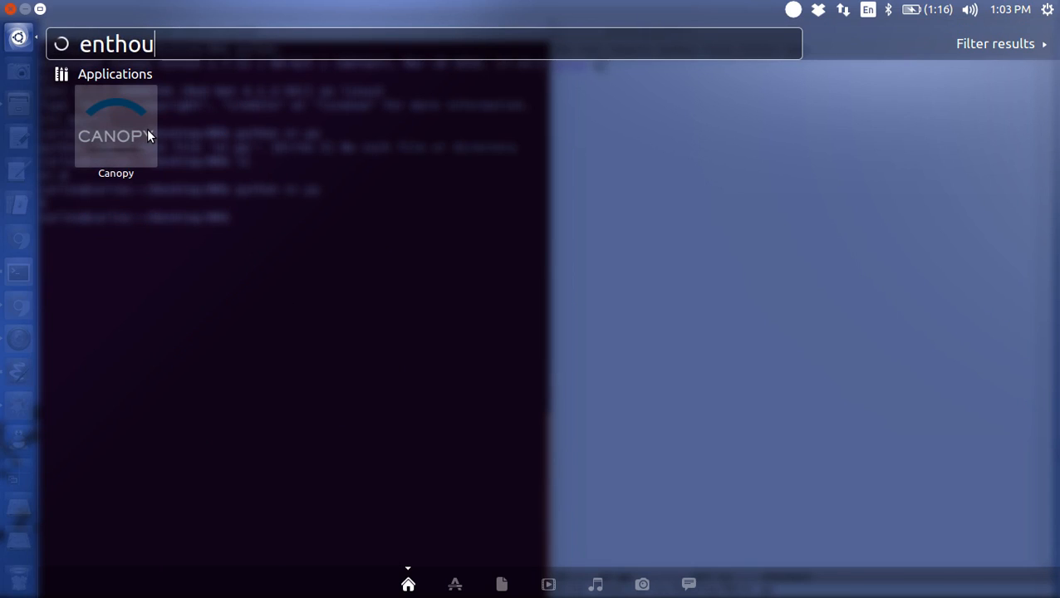
type("ecl")
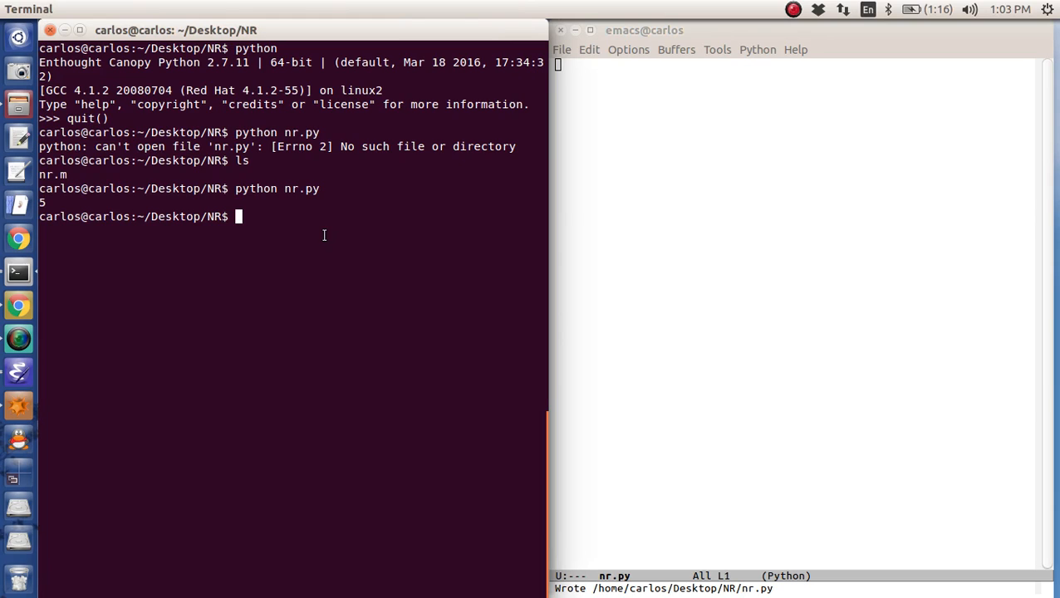
Add '#!/usr/bin/python' as the first line, save, then chmod 777 nr.py and run ./nr.py
type("python nr.py")
left_click(796, 65)
type("#!/")
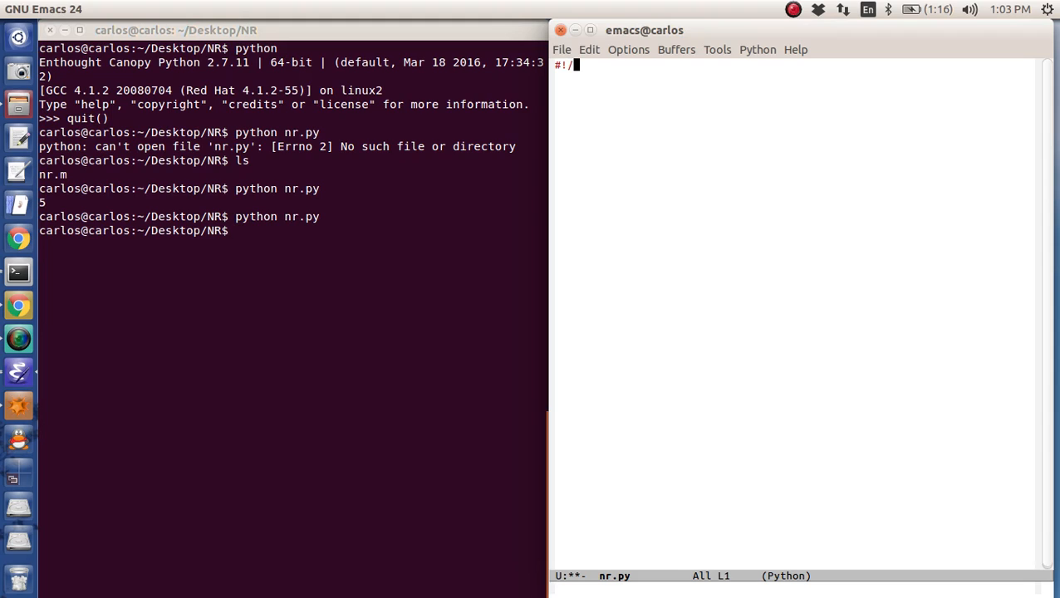
type("usr/bin/p")
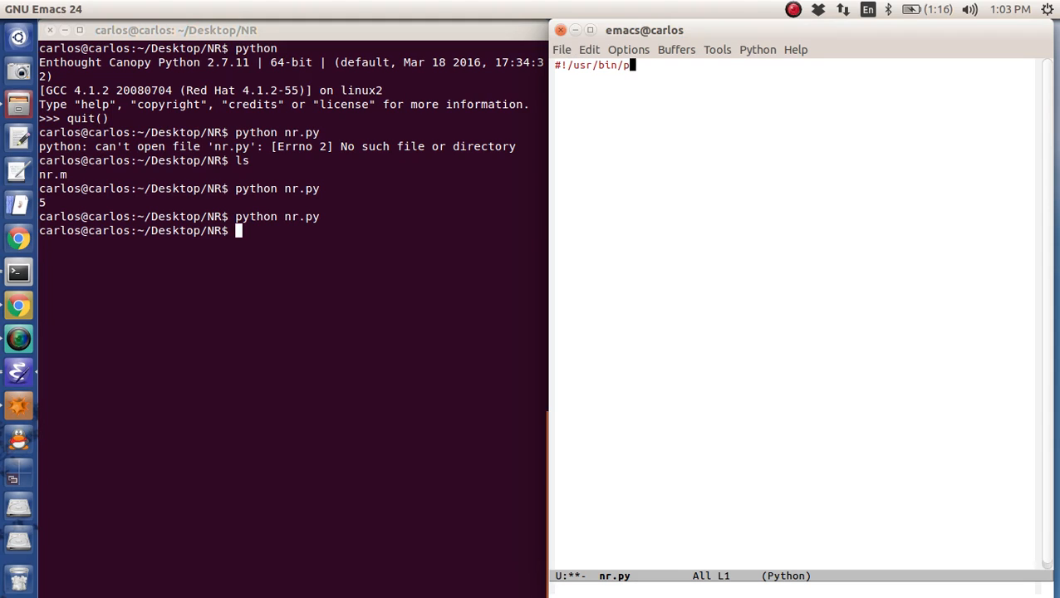
type("ython")
left_click(796, 90)
type("print 5")
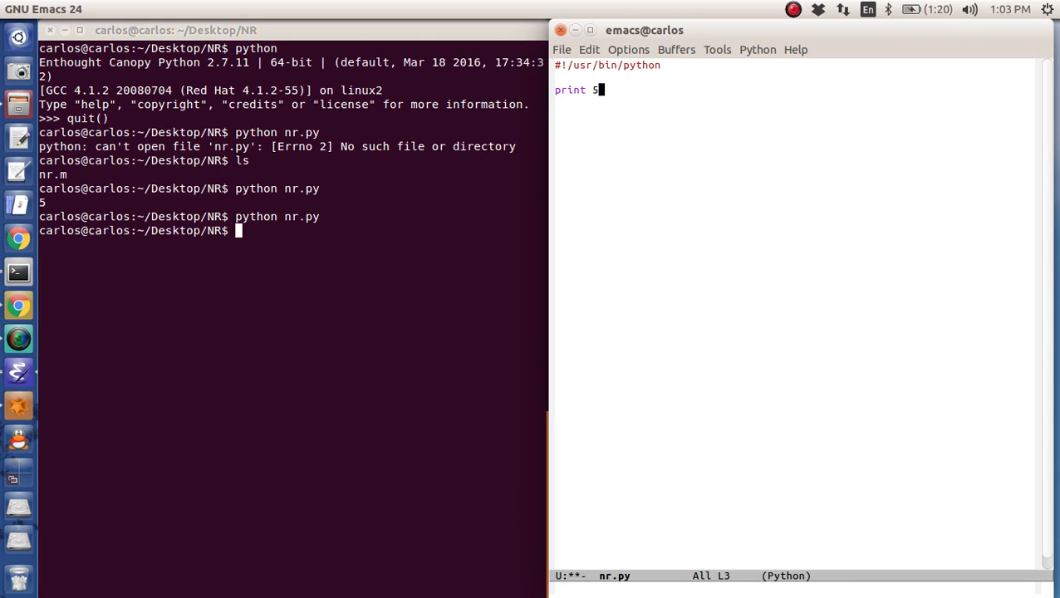
type("chmod 777 nr.py")
type("./nr.py")
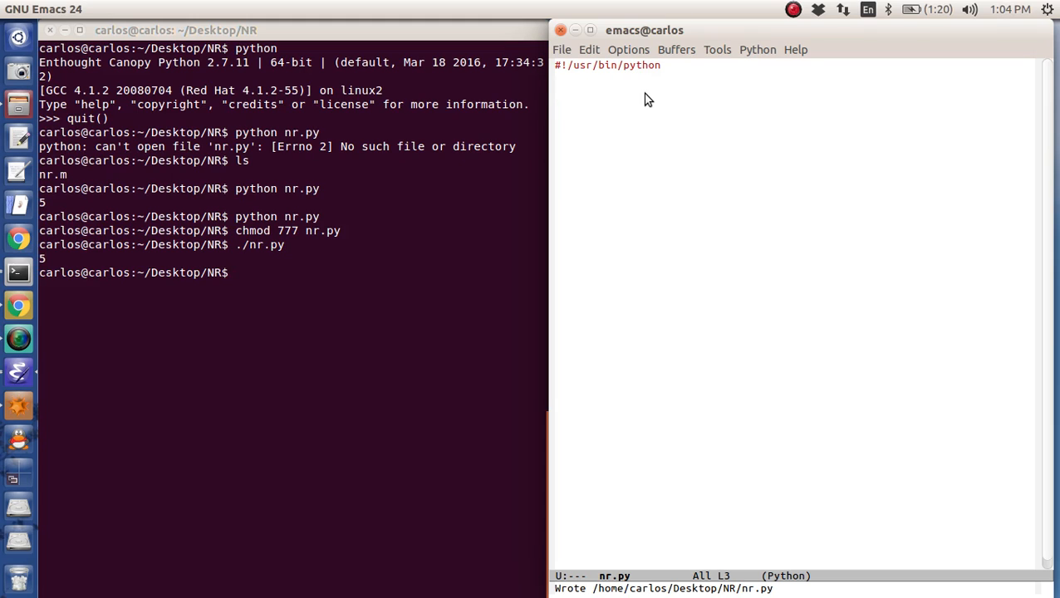
Define f(x) that computes out = (x-1)**2 and returns out
type("dr")
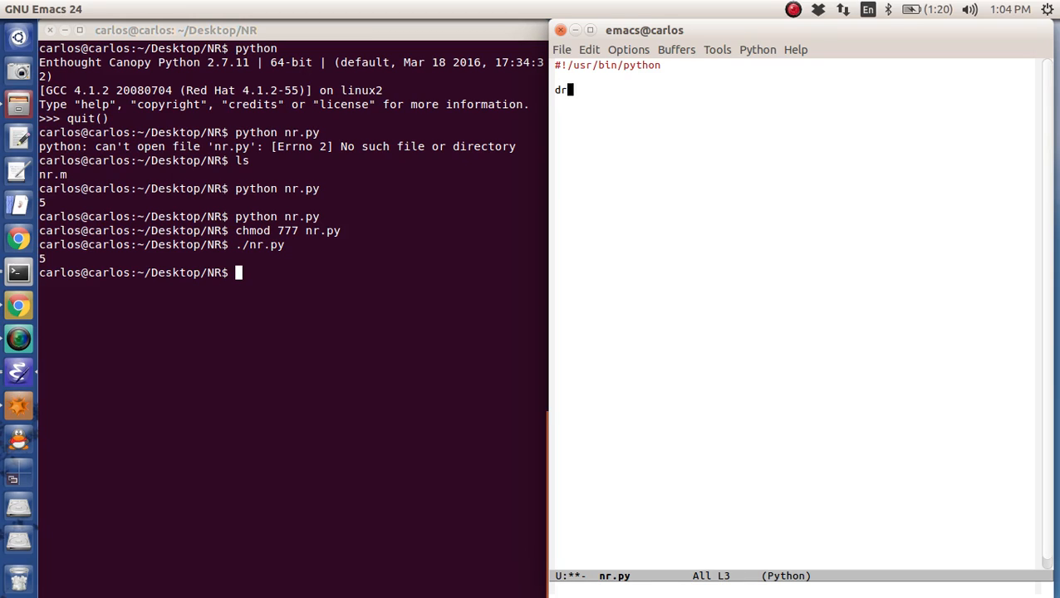
type("ef f")
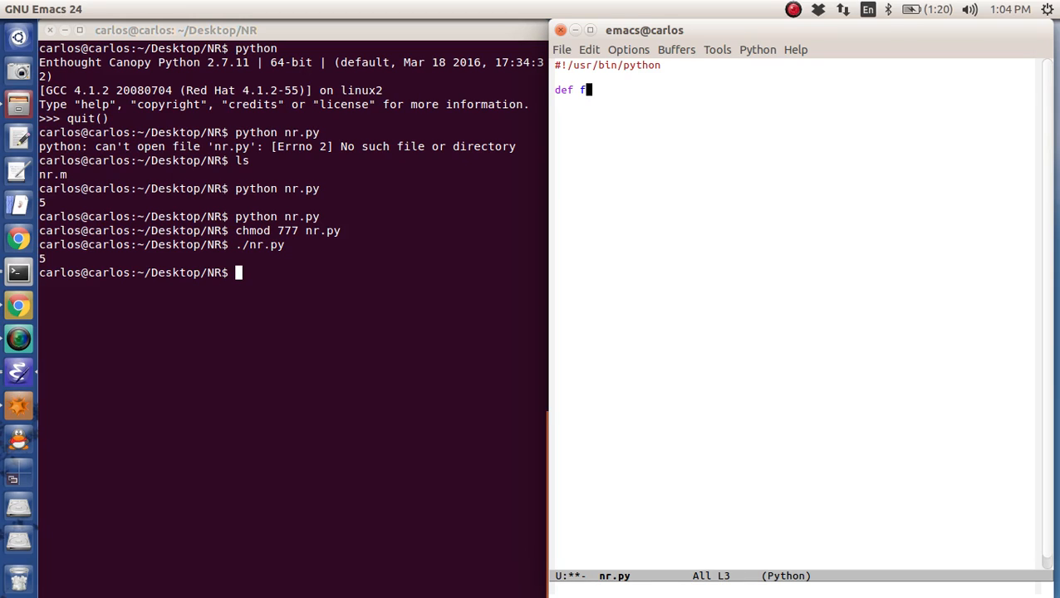
type("(x):")
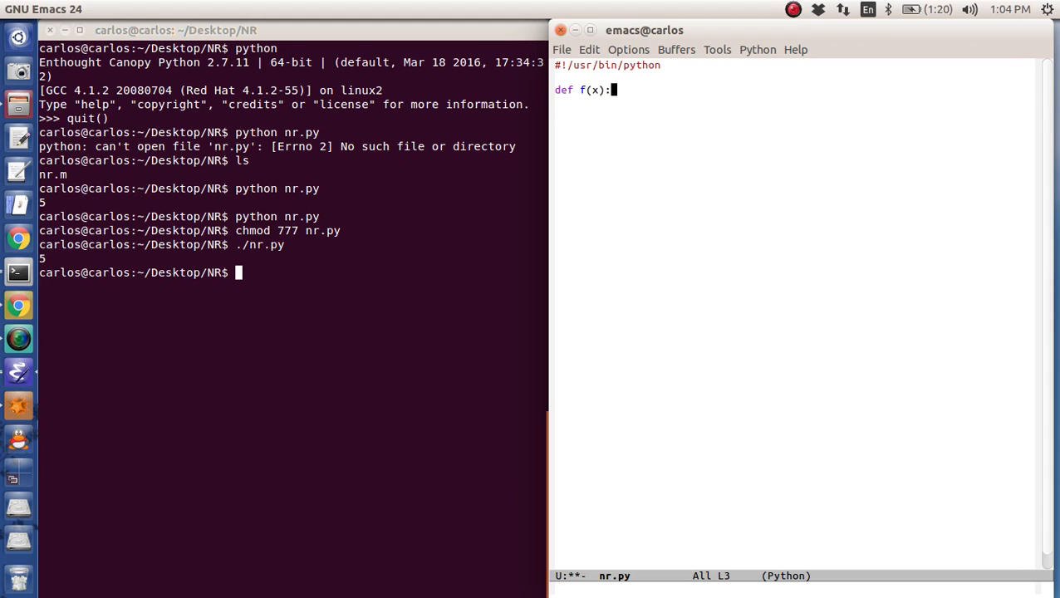
type("end")
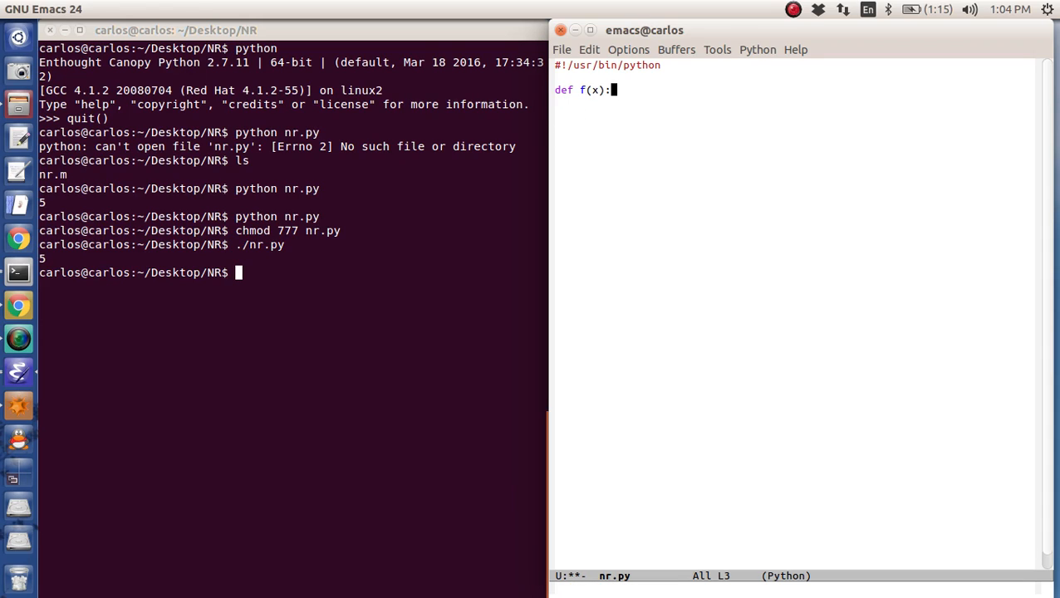
type("out =")
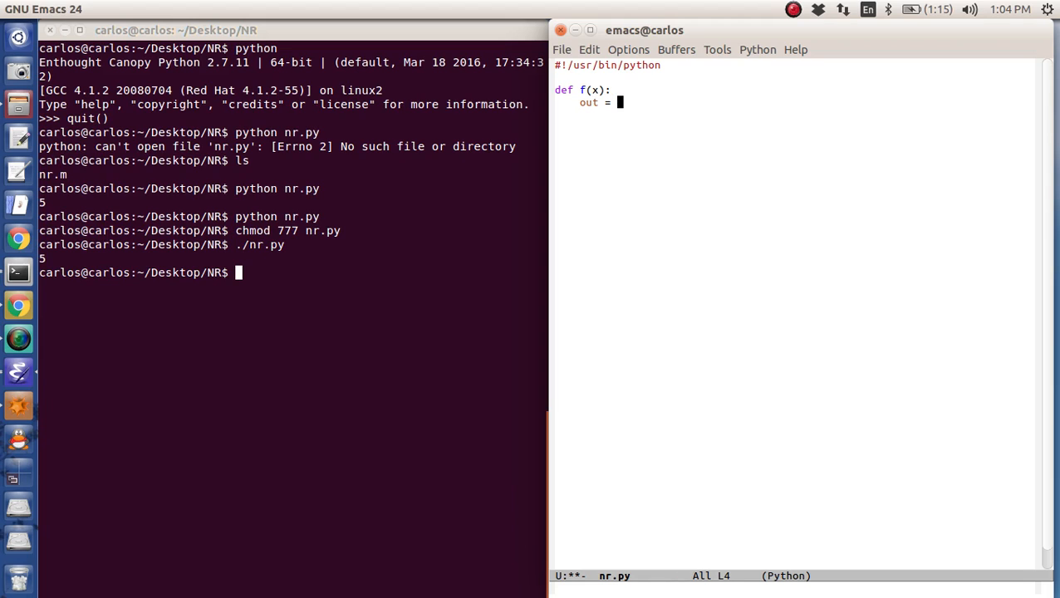
type("(x-1)^")
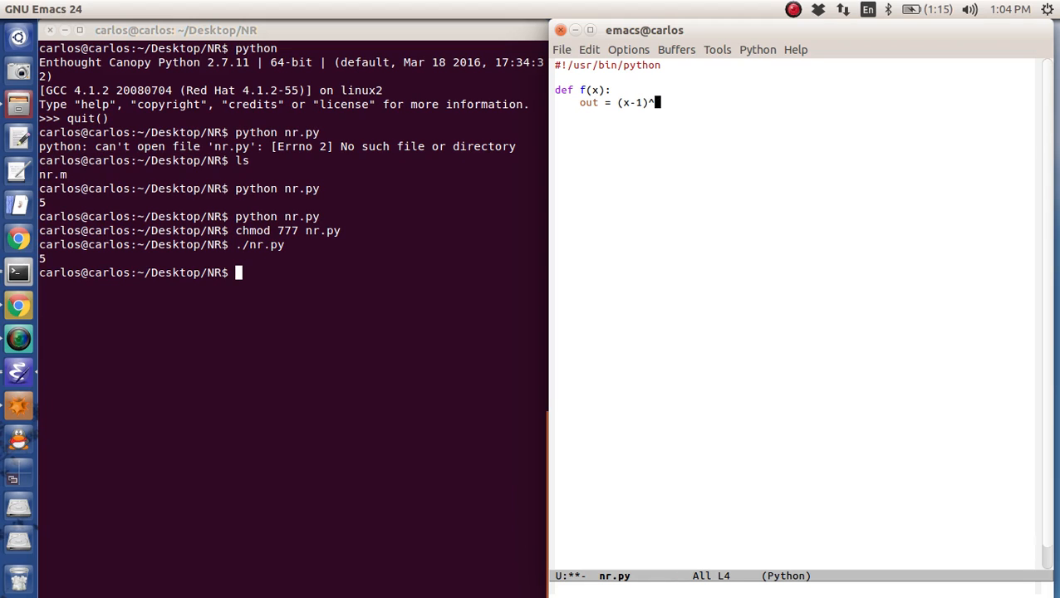
type("*2")
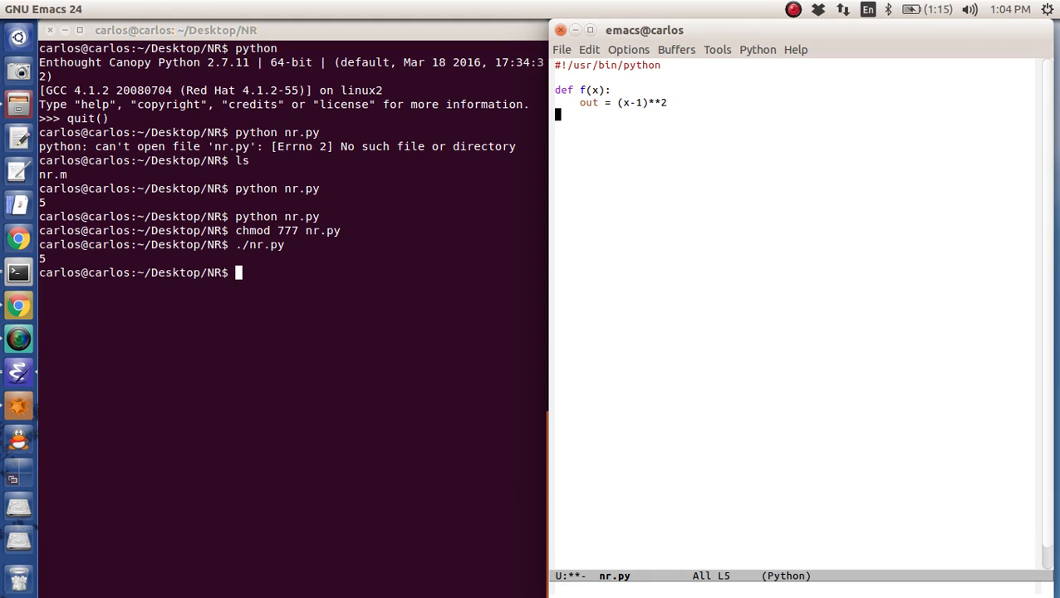
type("return out")
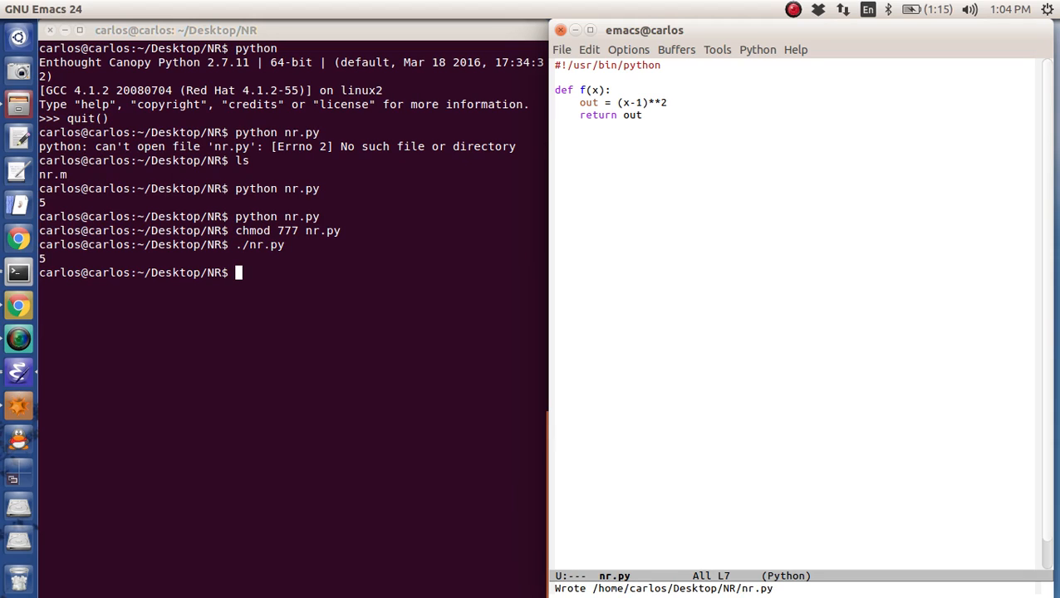
Define fprime(x) that computes out = 2*(x-1) and returns out, then save nr.py
type("#")
type("de")
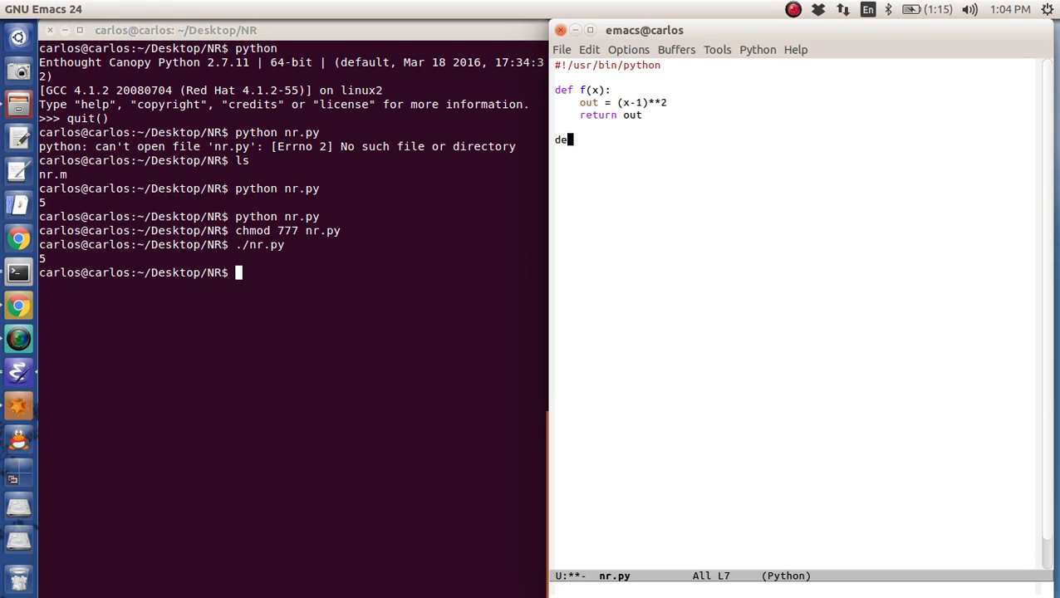
type("fprime(x)")
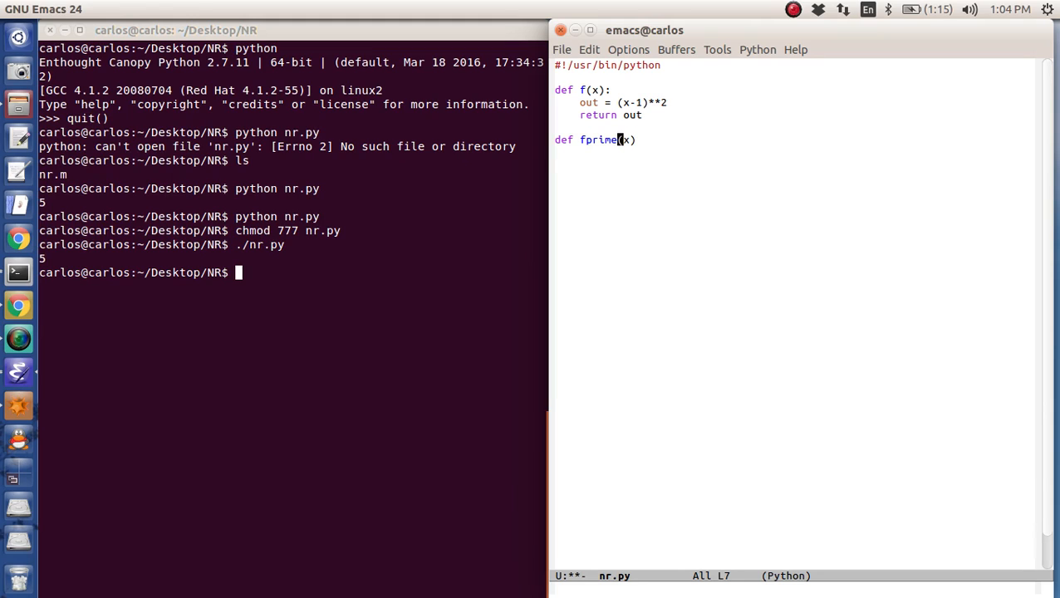
type(":")
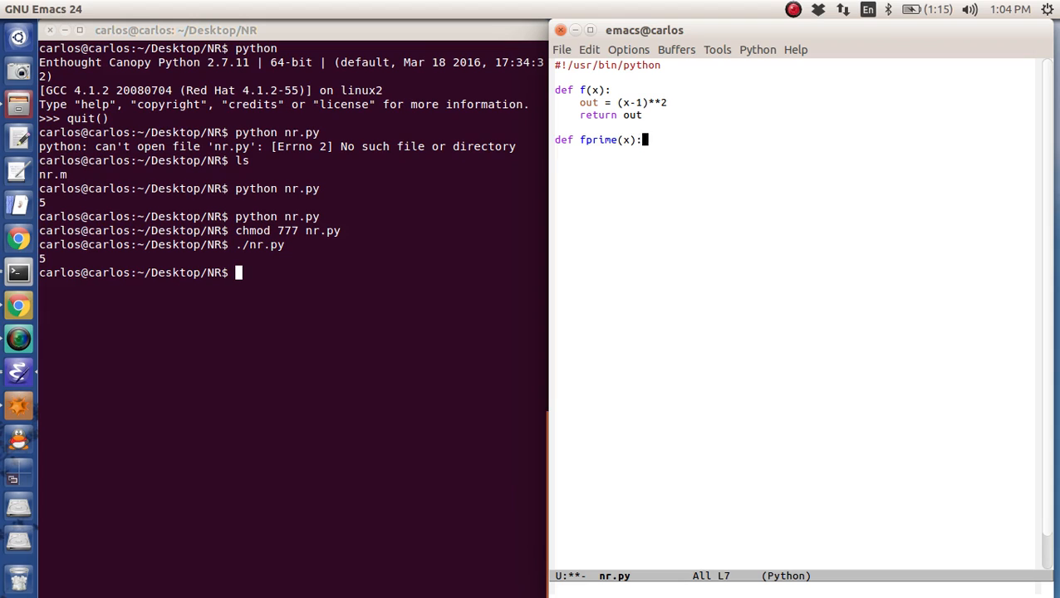
type("out = 2*")
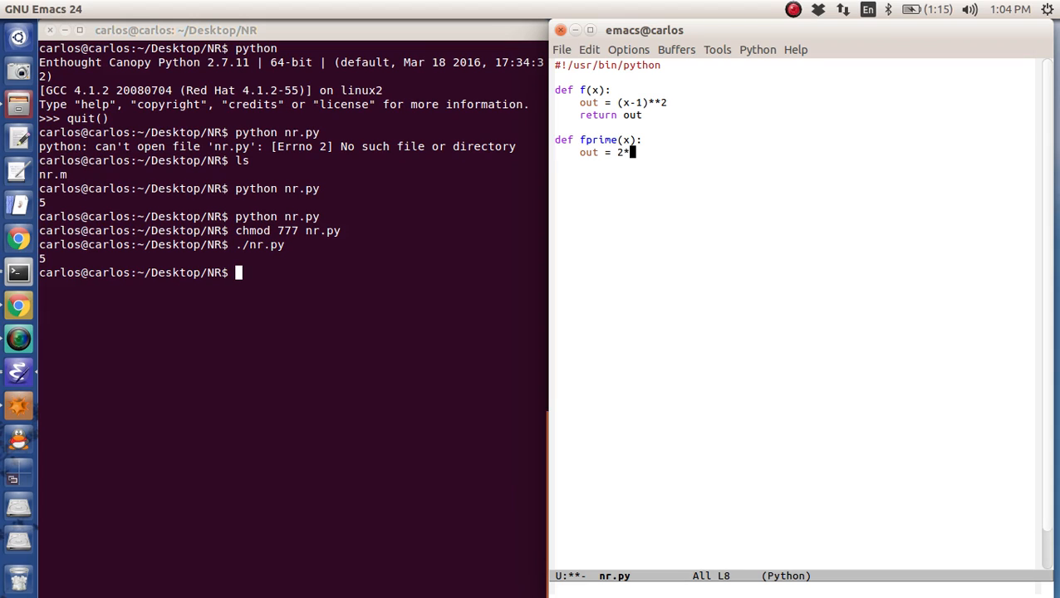
type("(x-1)")
type("return out")
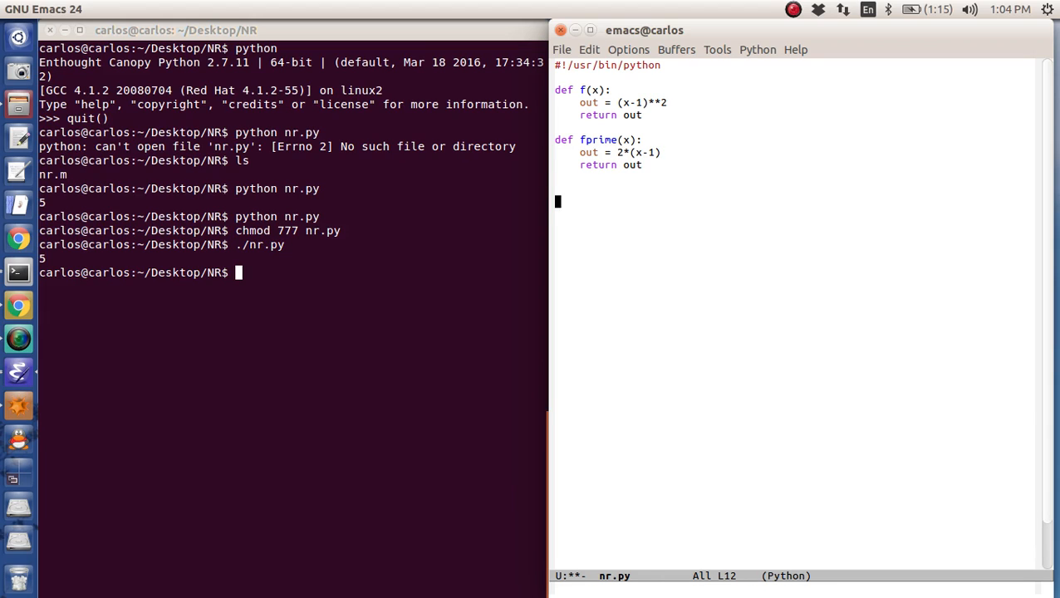
key("C-x C-s")
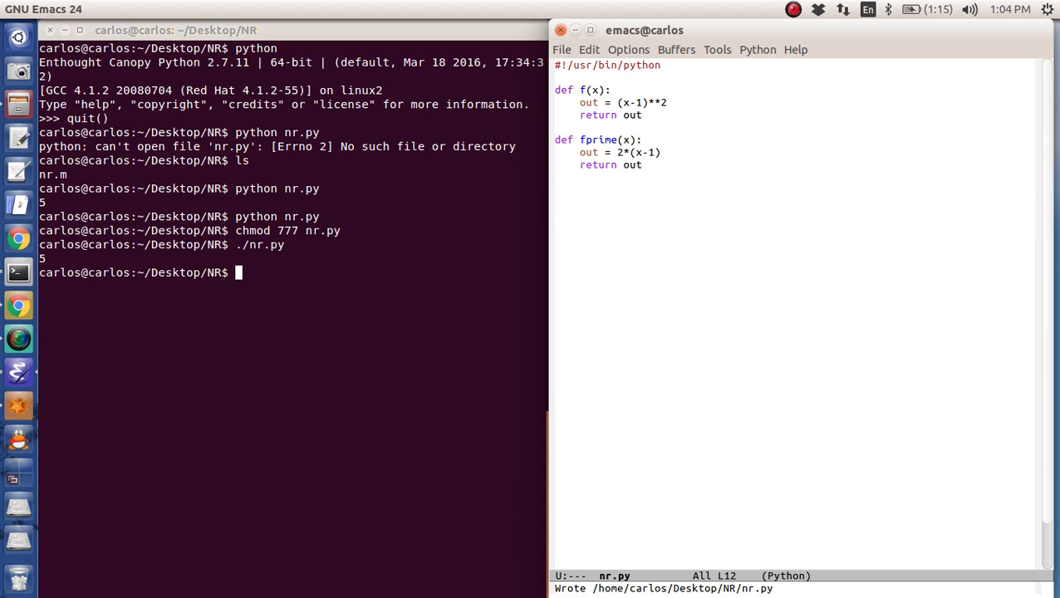
Write the if __name__ == "__main__": guard with an '##Actual execution portion' comment
type("if __name__ == \"__")
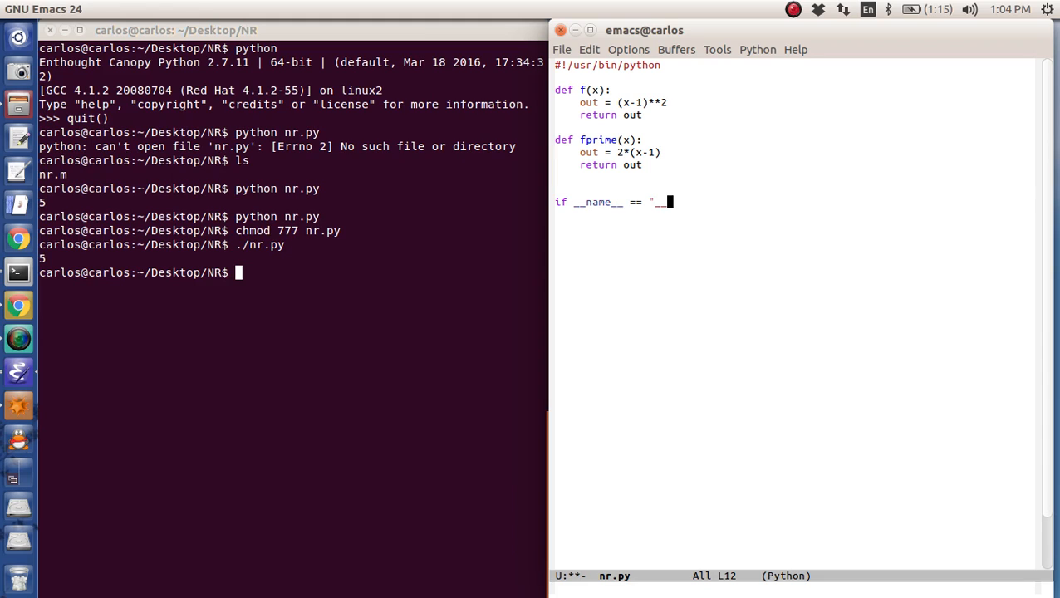
type("main__\":")
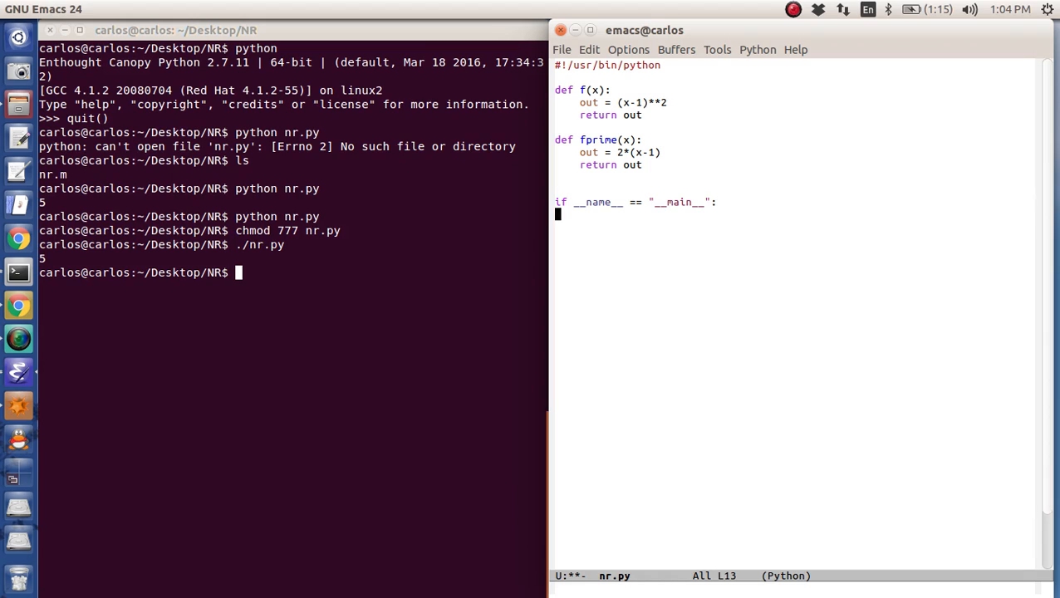
type("##")
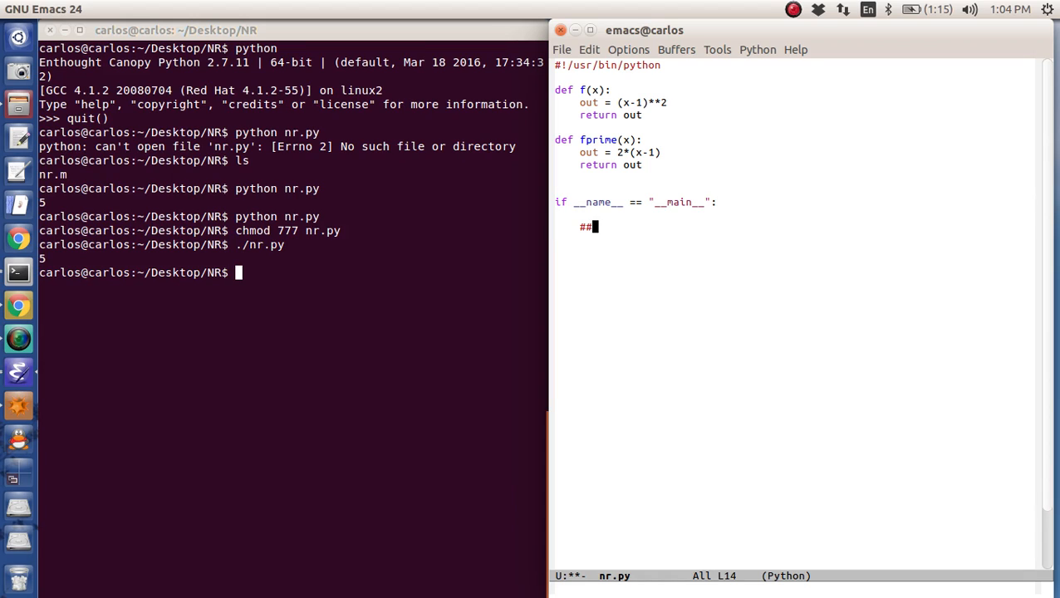
type("Actual execu")
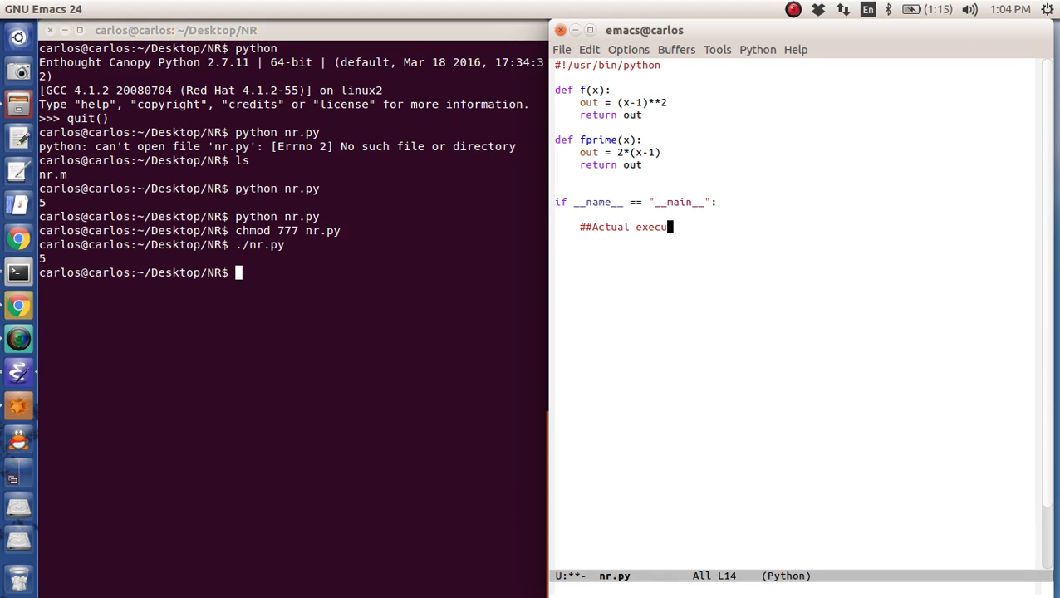
type("ion portion of the code")
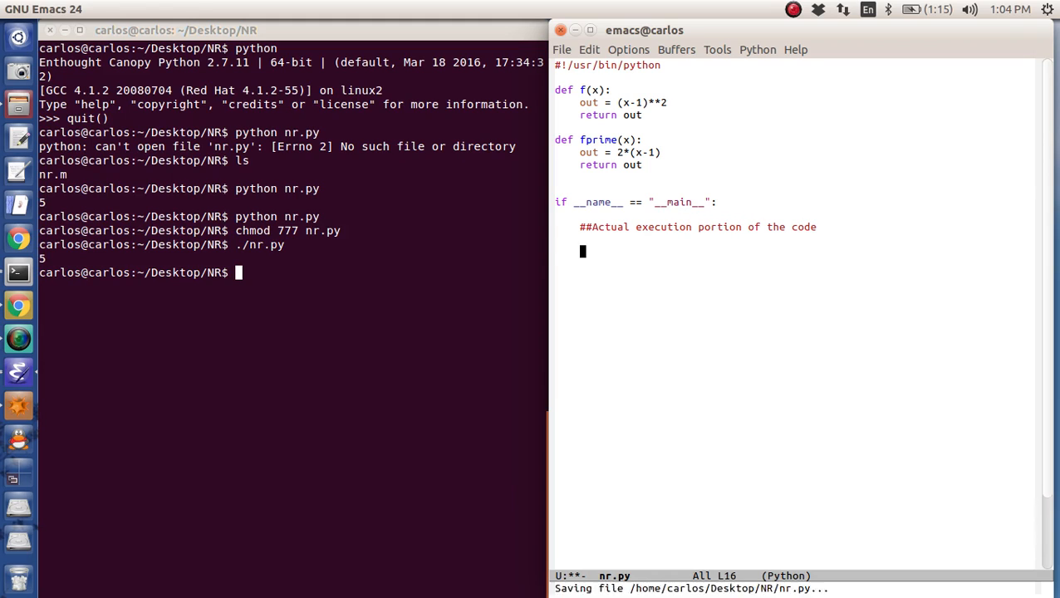
Make the main block print "Newton Raphson in Python" and save
type("print \"")
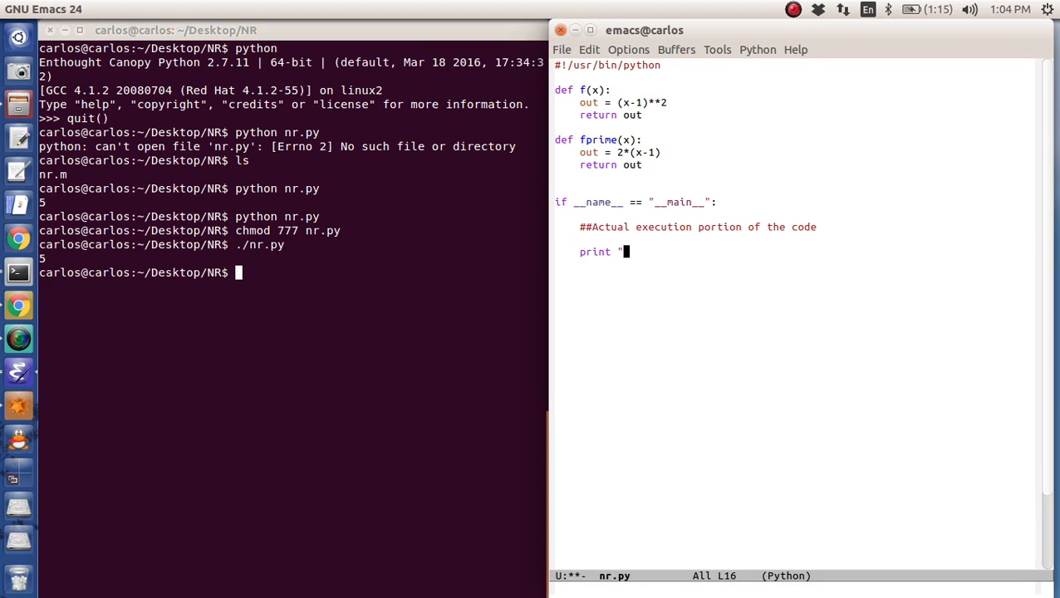
type("Newton Ra")
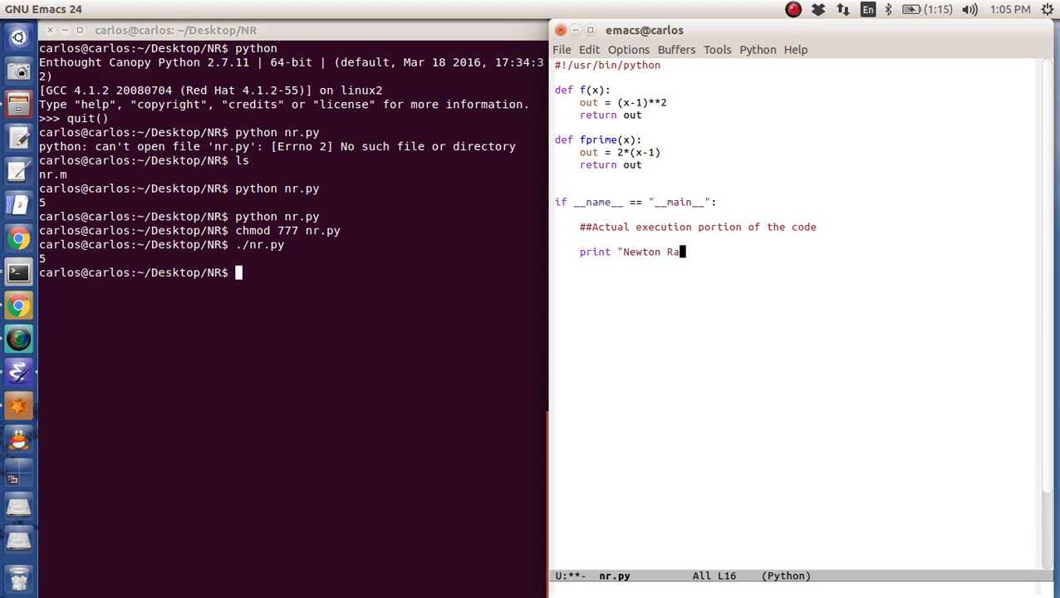
type("phson in Python\"")
left_click(293, 273)
type("./nr.py")
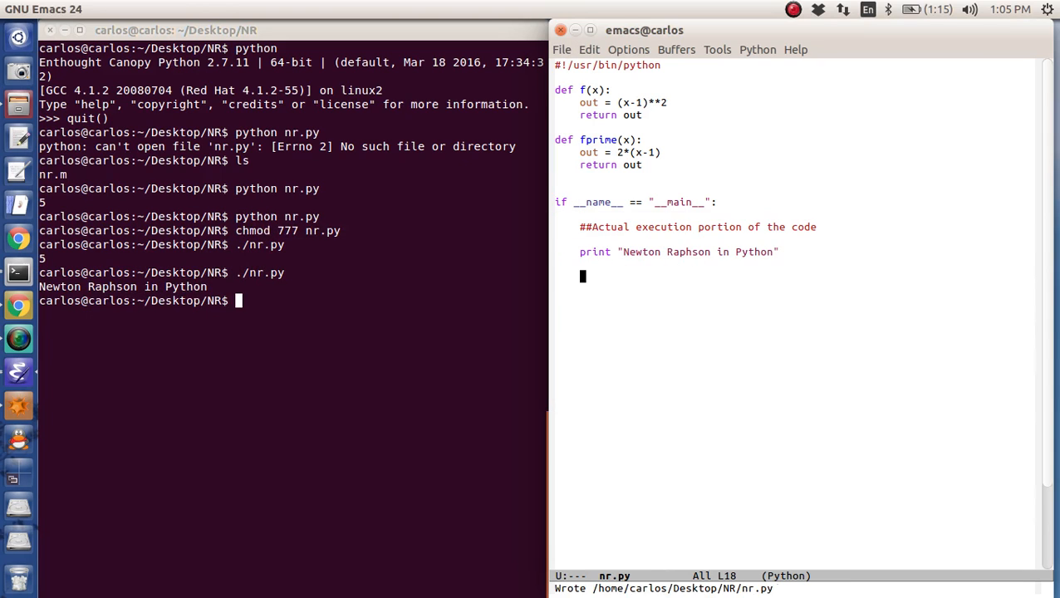
Add a '##Grab the input argument' comment, import sys, print sys.argv and test with ./nr.py 10
type("##Grab")
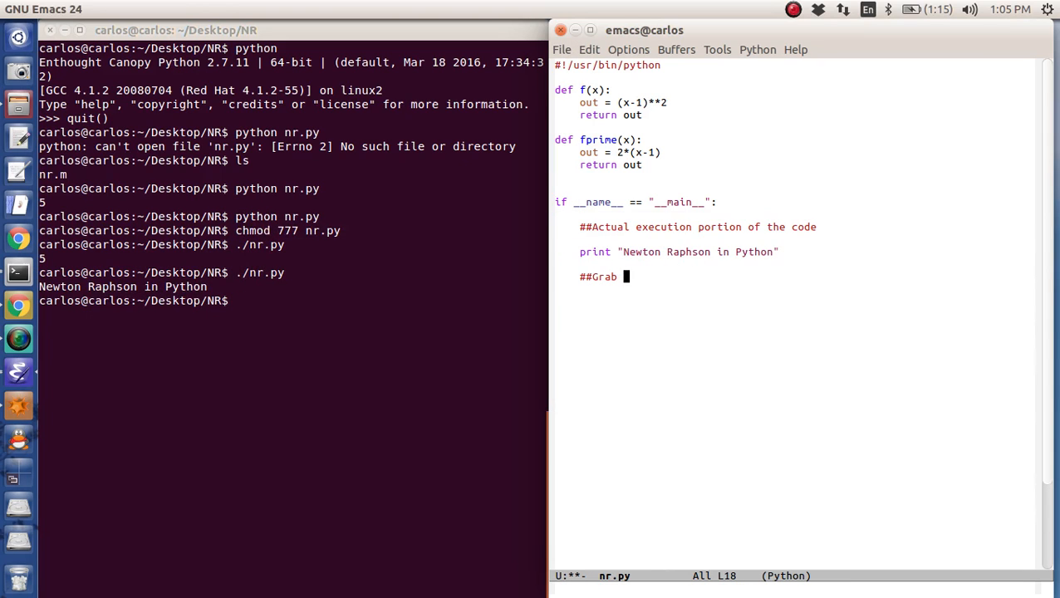
type("he input argument")
left_click(291, 301)
type("./nr.py 10")
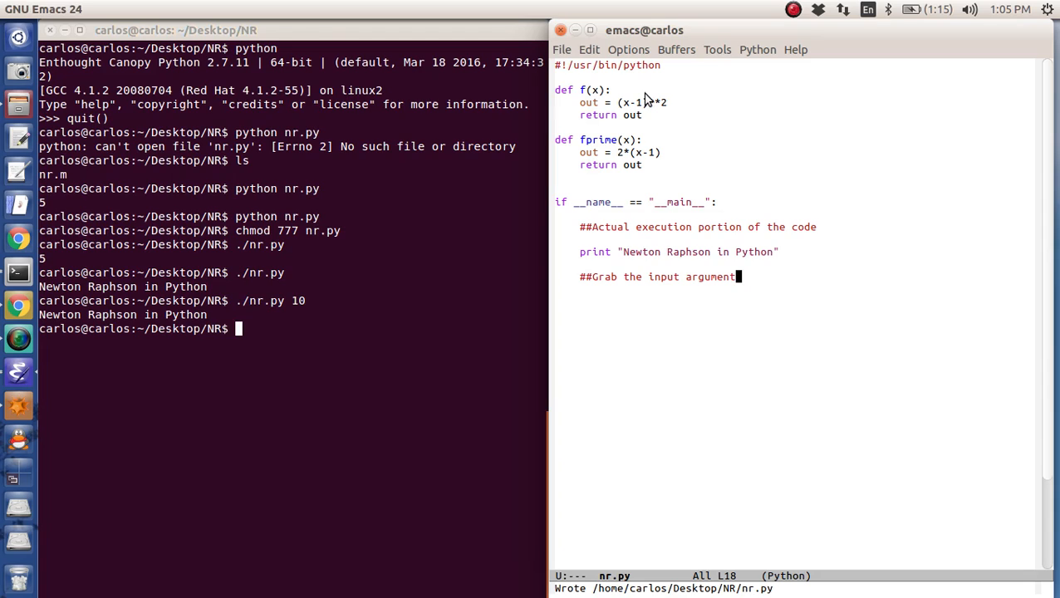
type("imp")
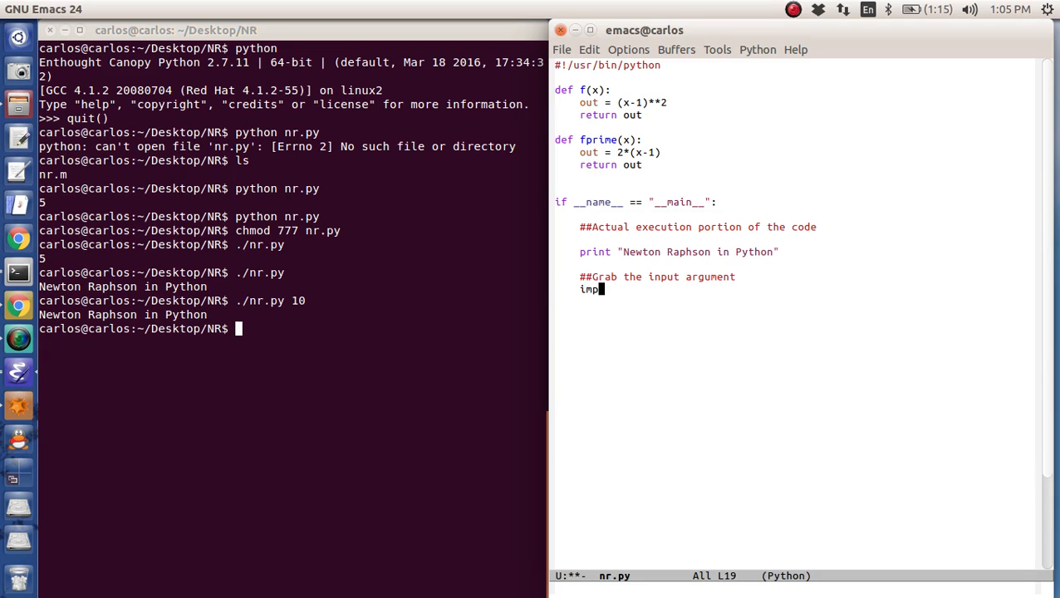
type("ort sys")
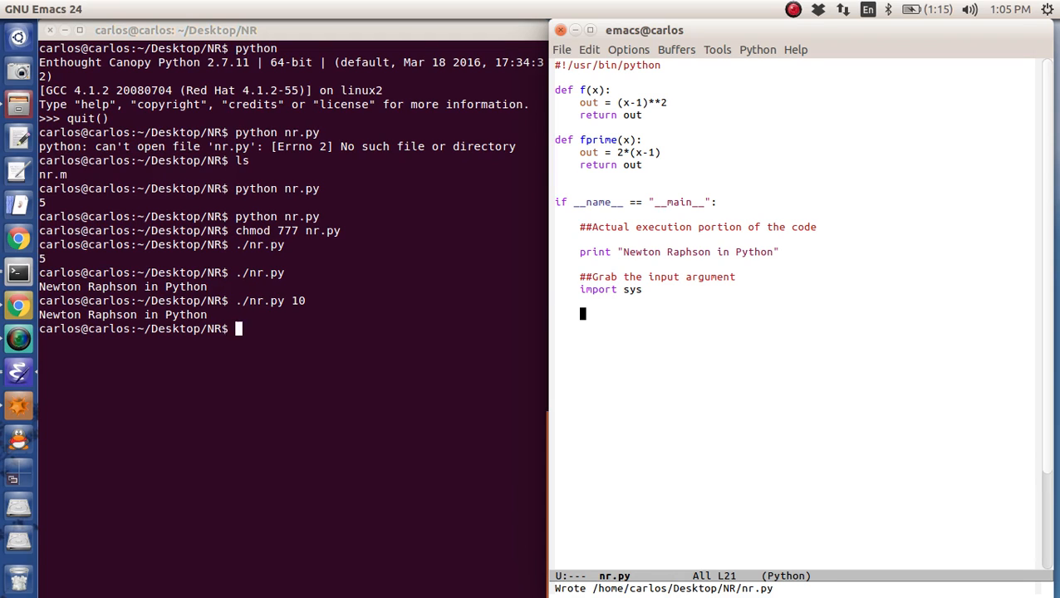
type("print")
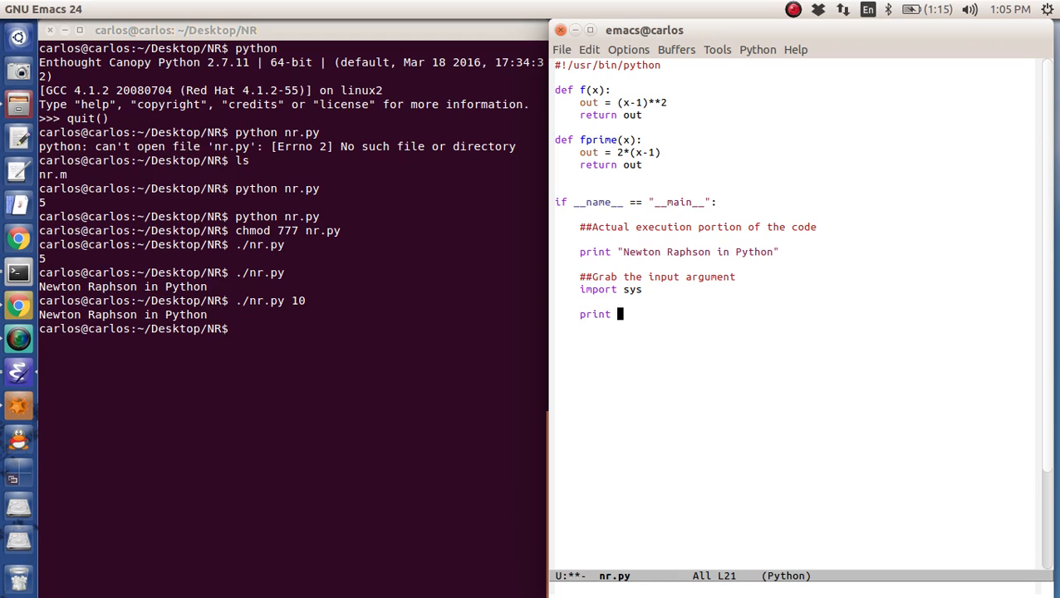
type("sys.argv")
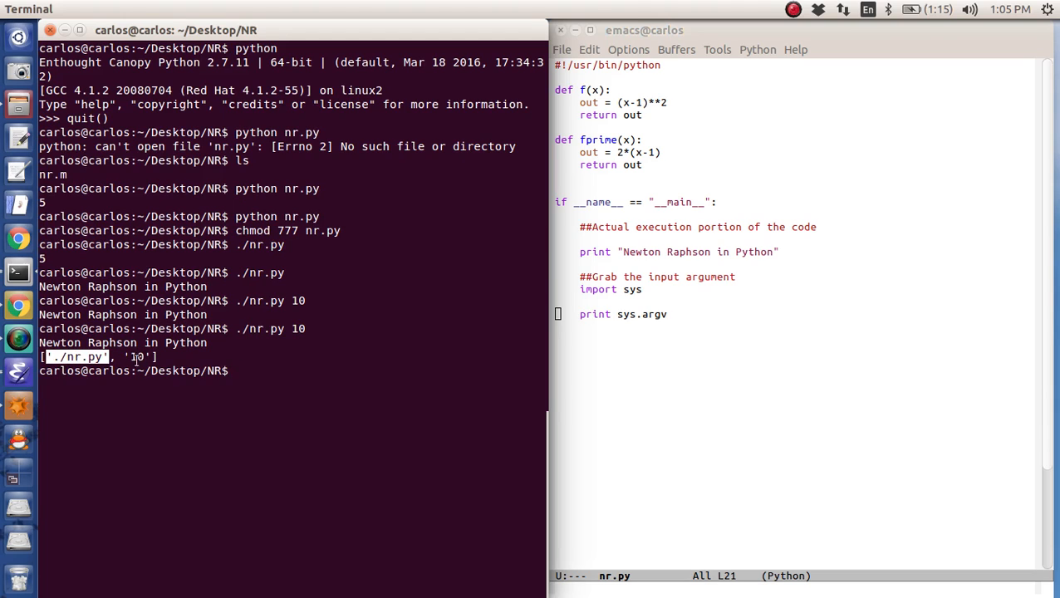
type("./nr.py 10")
left_click(796, 314)
type("x")
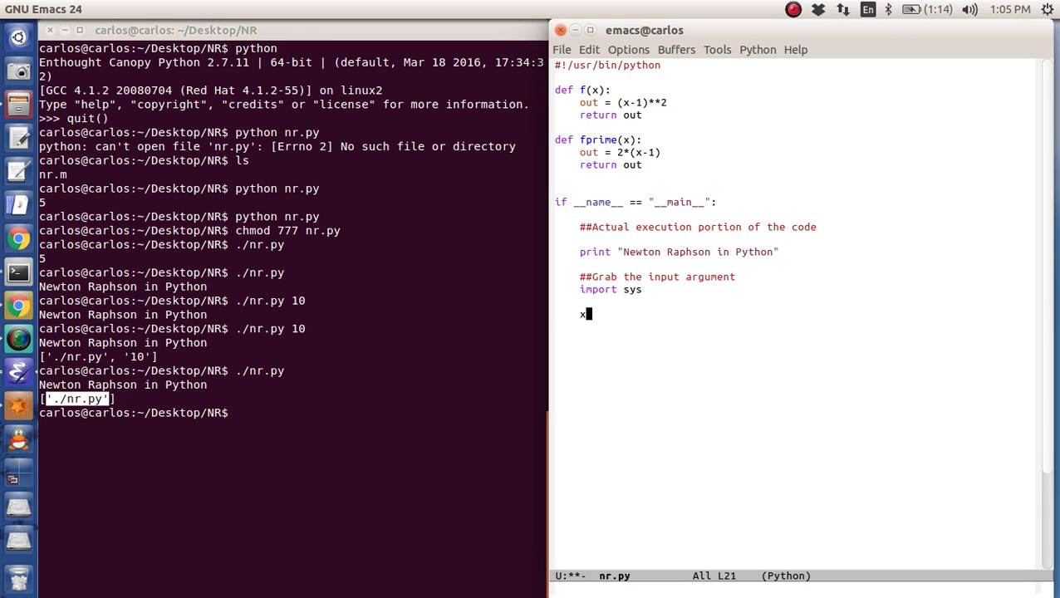
Set x0 = sys.argv[1], print x0, save and rerun ./nr.py 10 to see 10
type("0 = sys.argv[1] #python starts at 0")
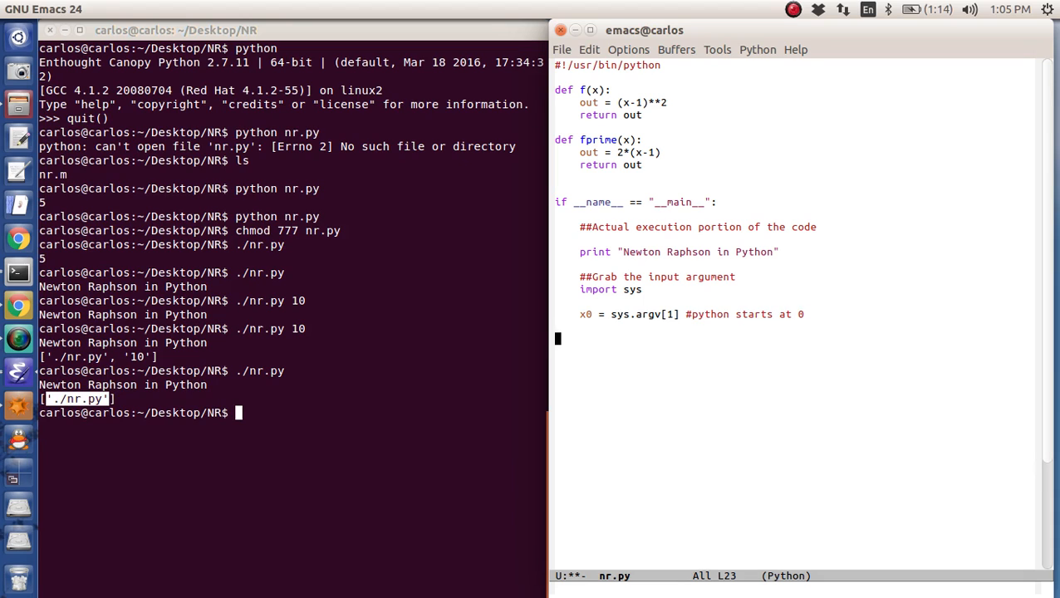
type("print x")
left_click(292, 412)
type("./nr.py")
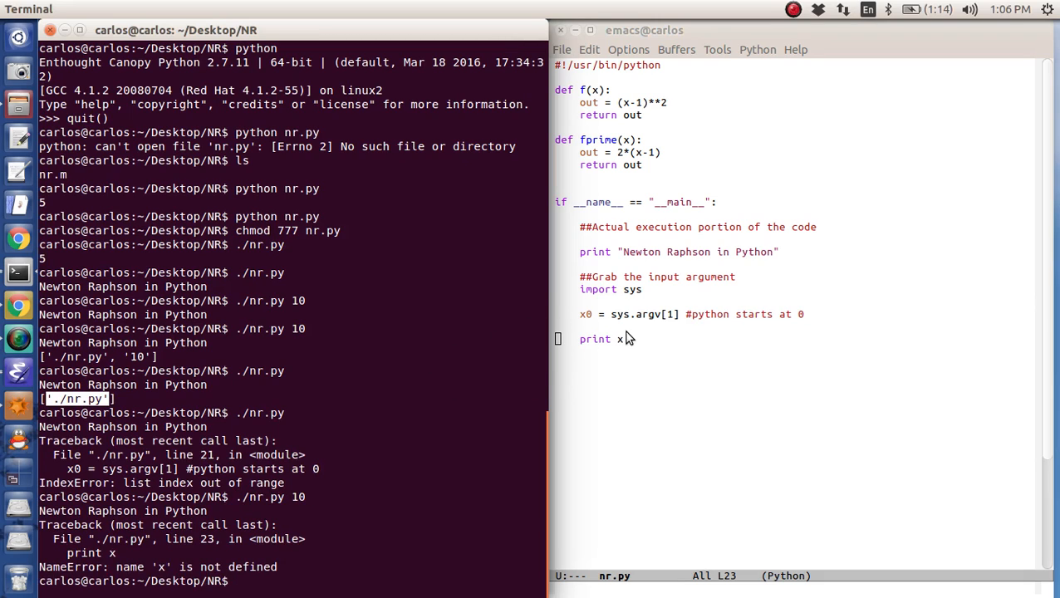
type("0")
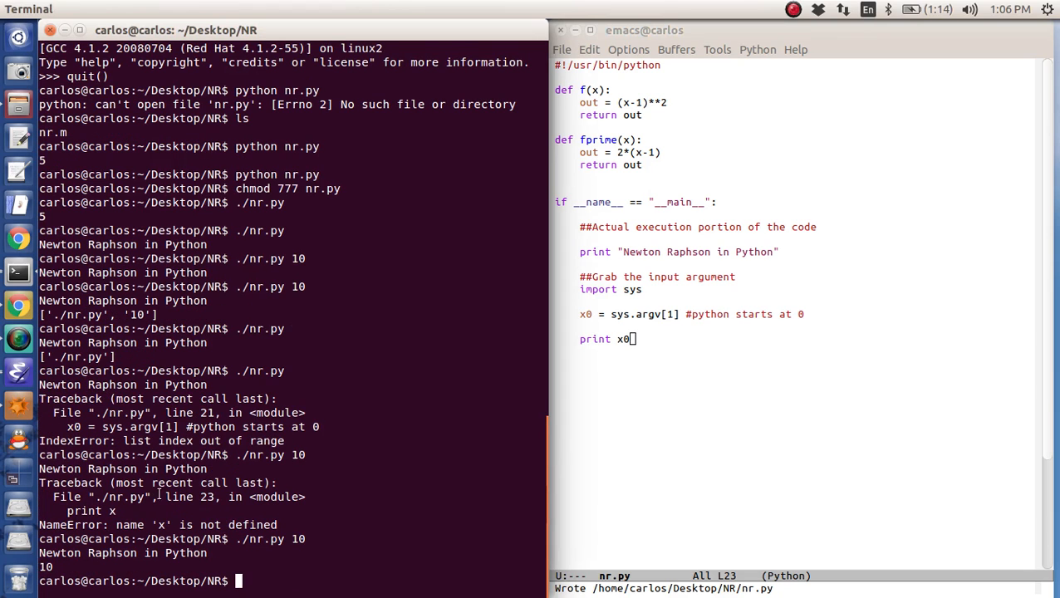
type("./nr.py 10")
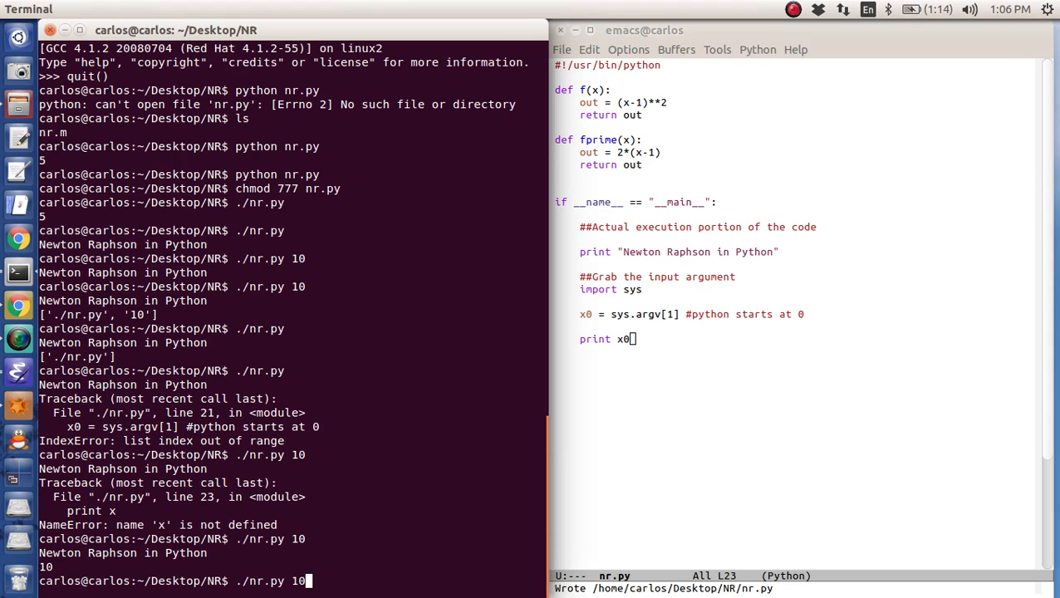
key("Return")
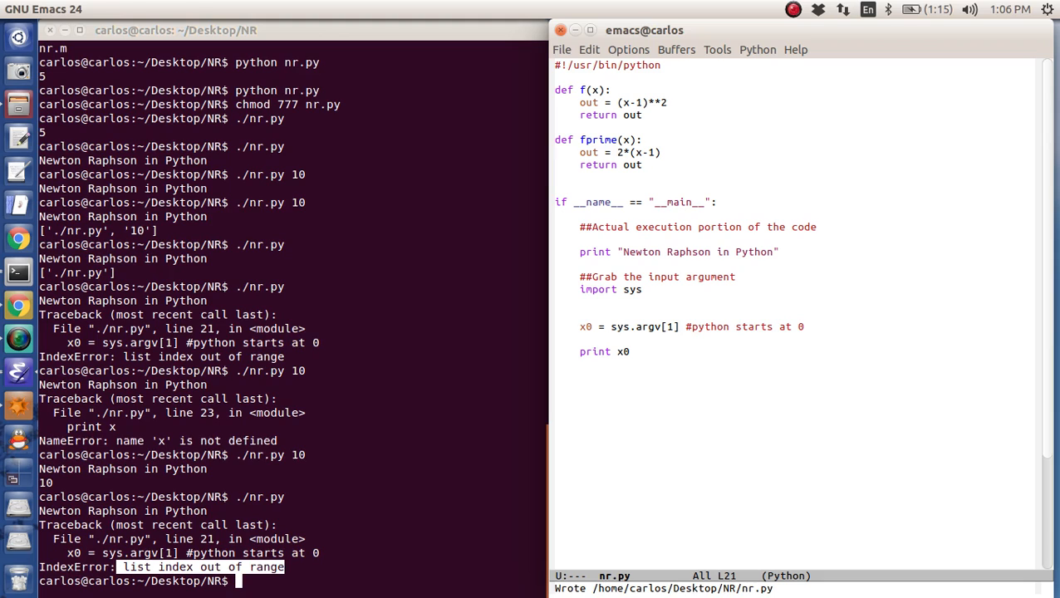
Add an if len(sys.argv) < 2 check that prints "Hey not enough input arguments" and exits
type("if len(s")
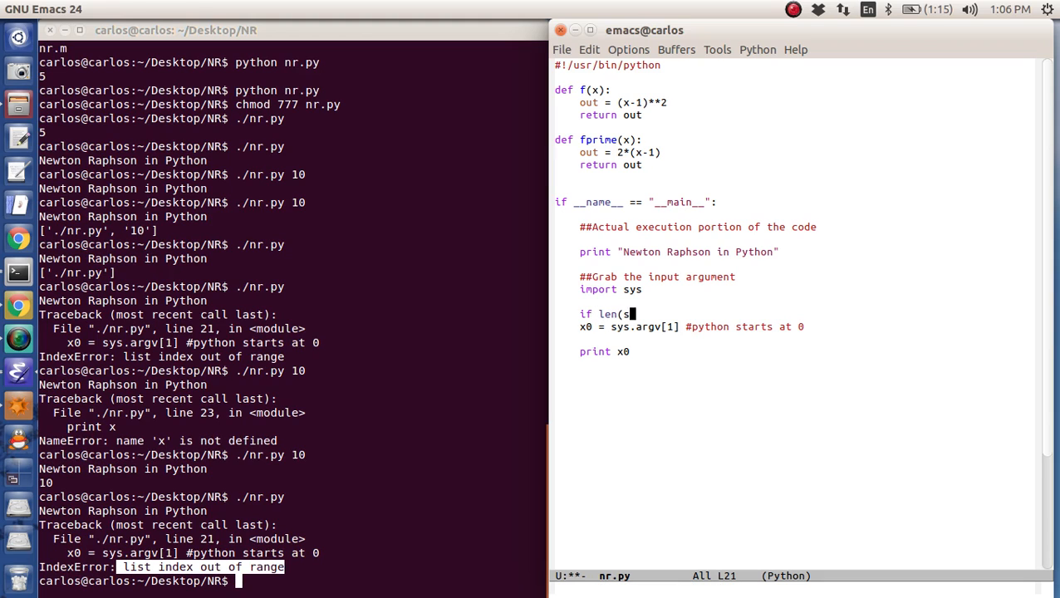
type("ys.argv) < 2:")
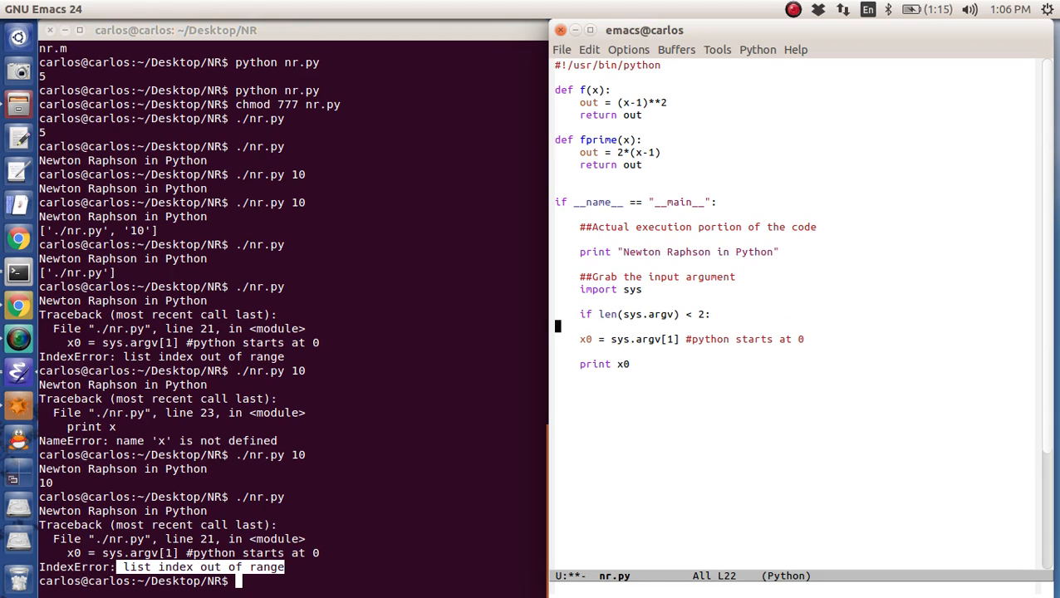
type("print \"Hey not enough inpu")
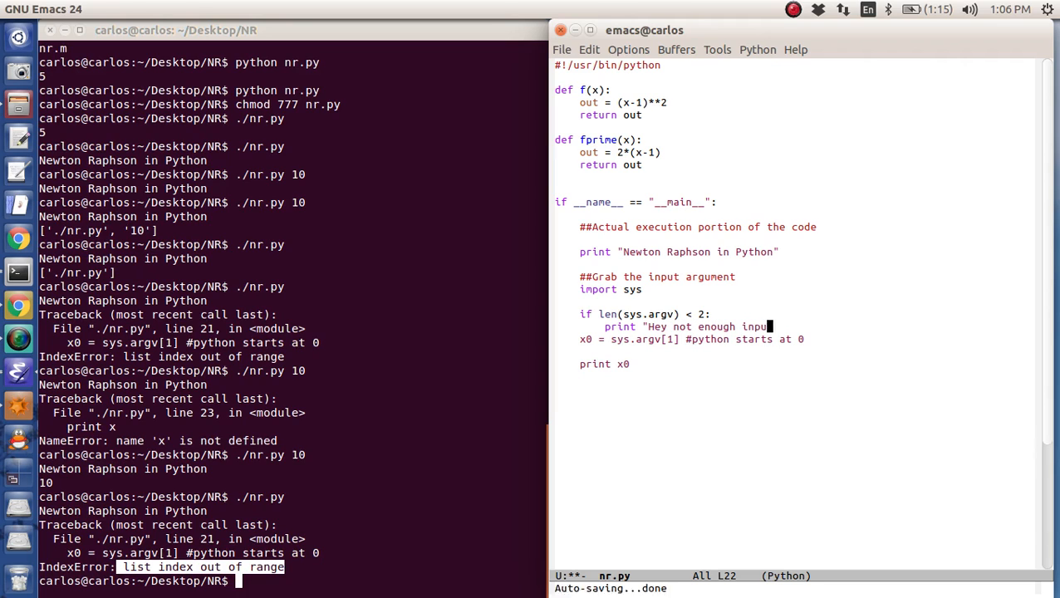
type("arguments")
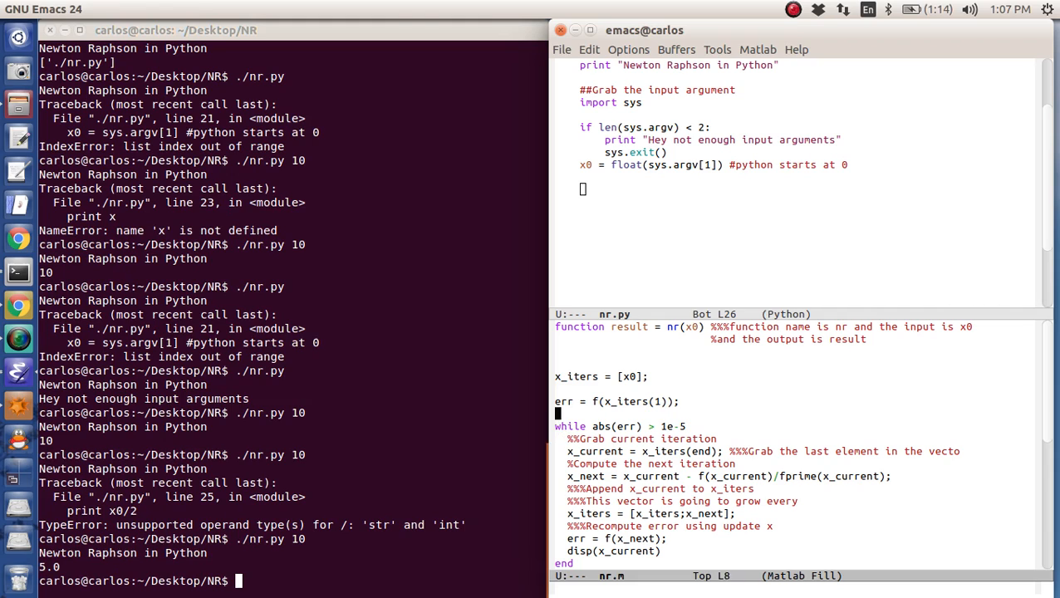
Start x_iters = [x0], compute err = f(x_iters[0]) and temporarily print err to check it gives 81.0
type("x_ite")
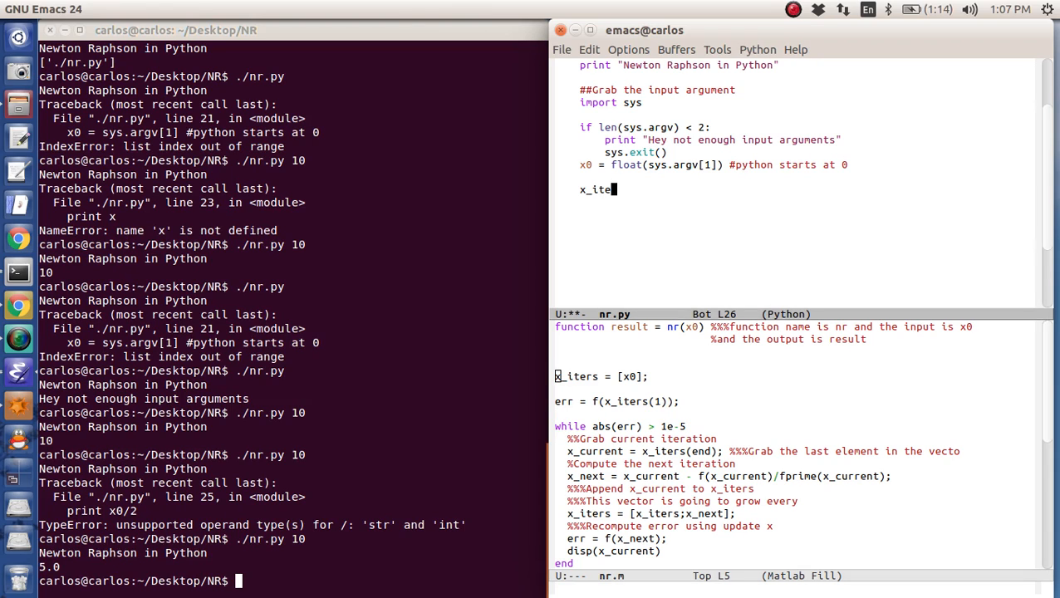
type("rs = [x0")
type("err = f(")
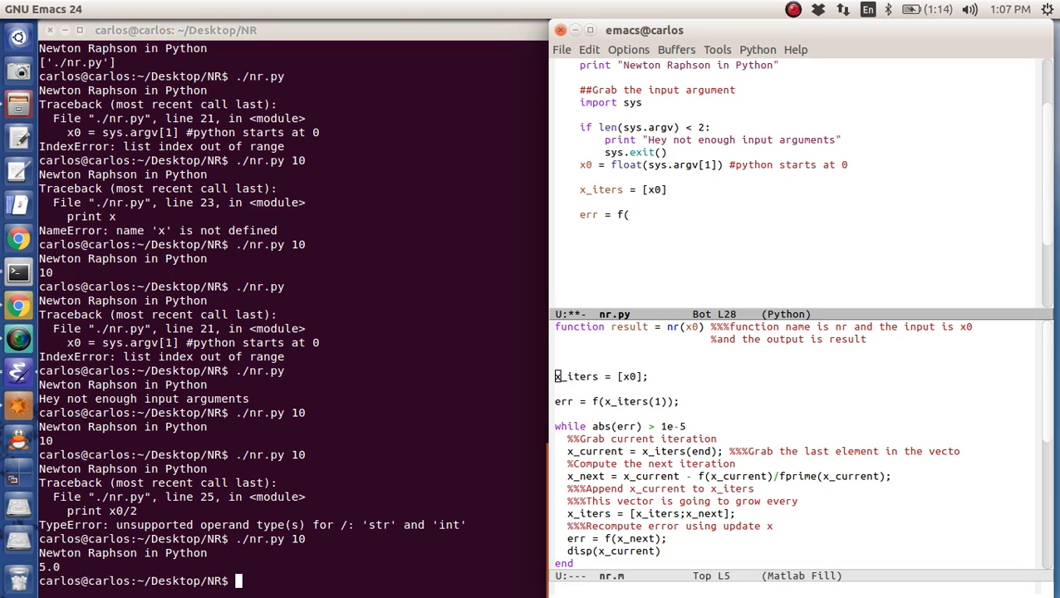
type("x")
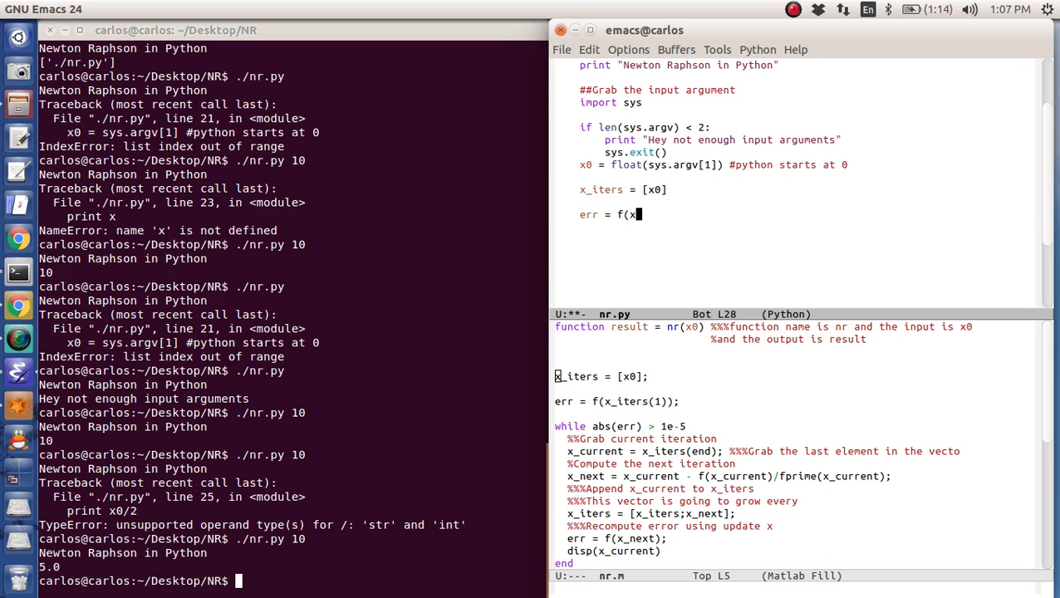
type("x_iters[1]))")
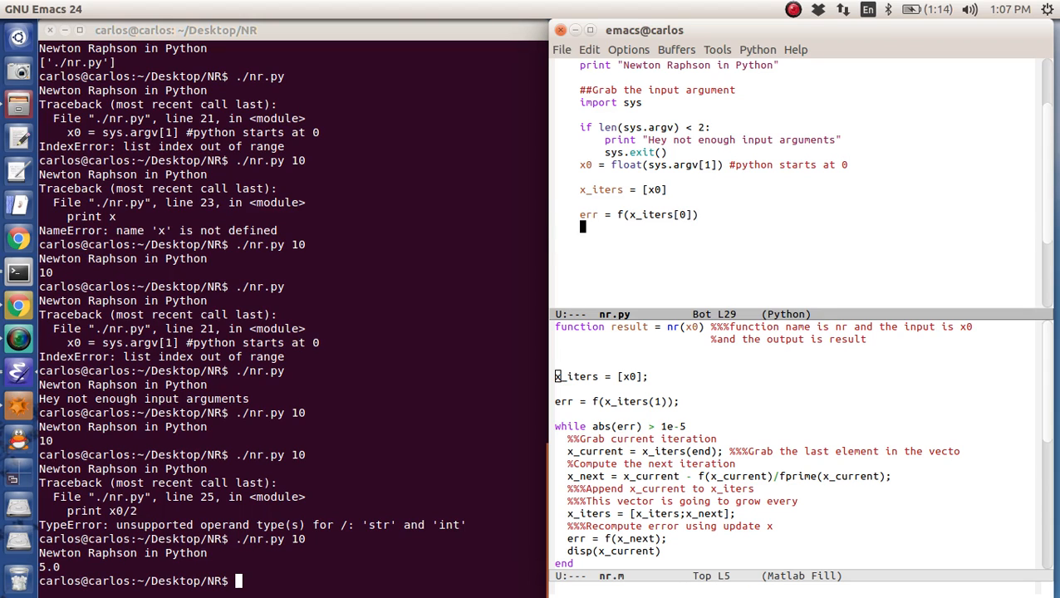
type("print err")
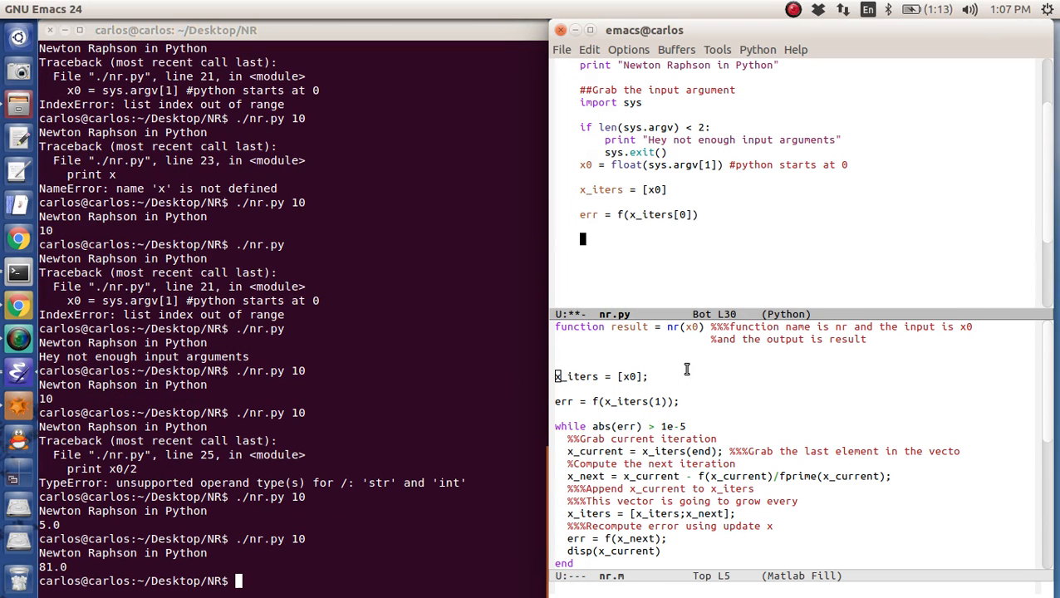
Write the while abs(err) > 1e-5 loop taking x_current = x_iters[-1] and x_next = x_current - f/fprime
type("while")
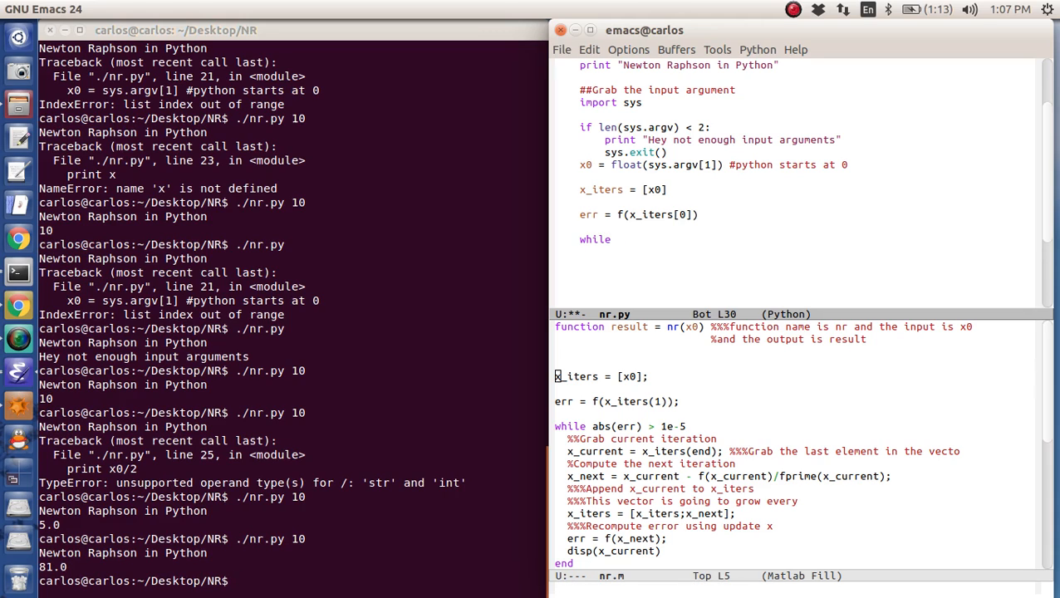
type("abs(err) > 1")
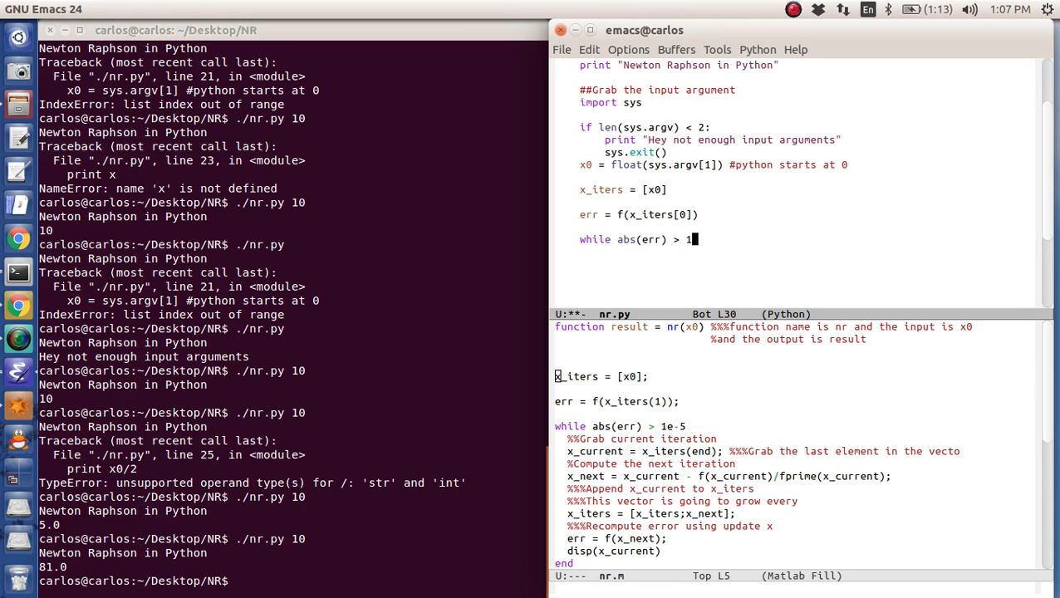
type("e-5:")
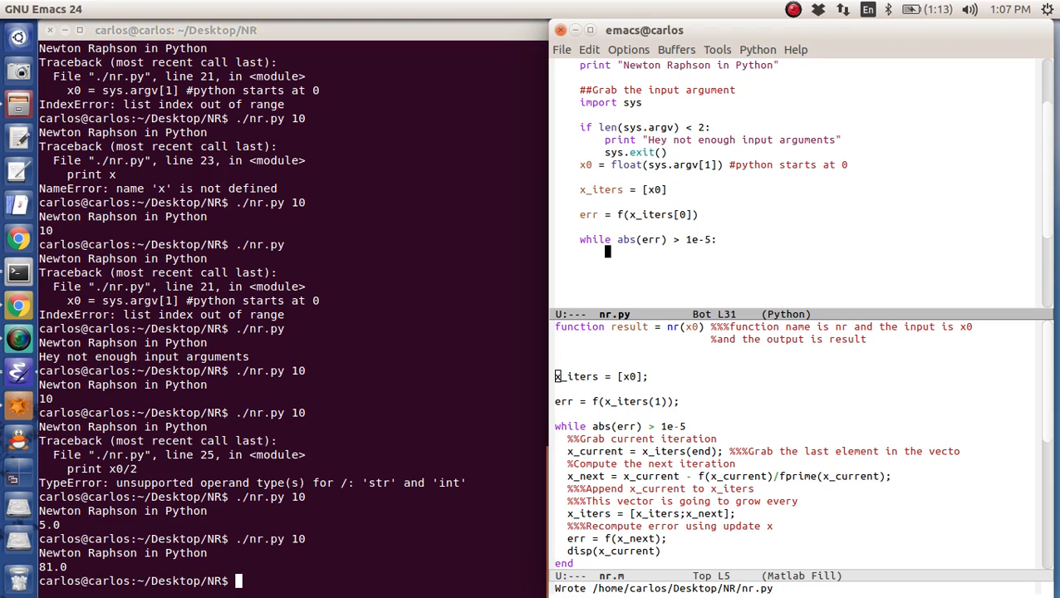
type("x_current = x_iters[")
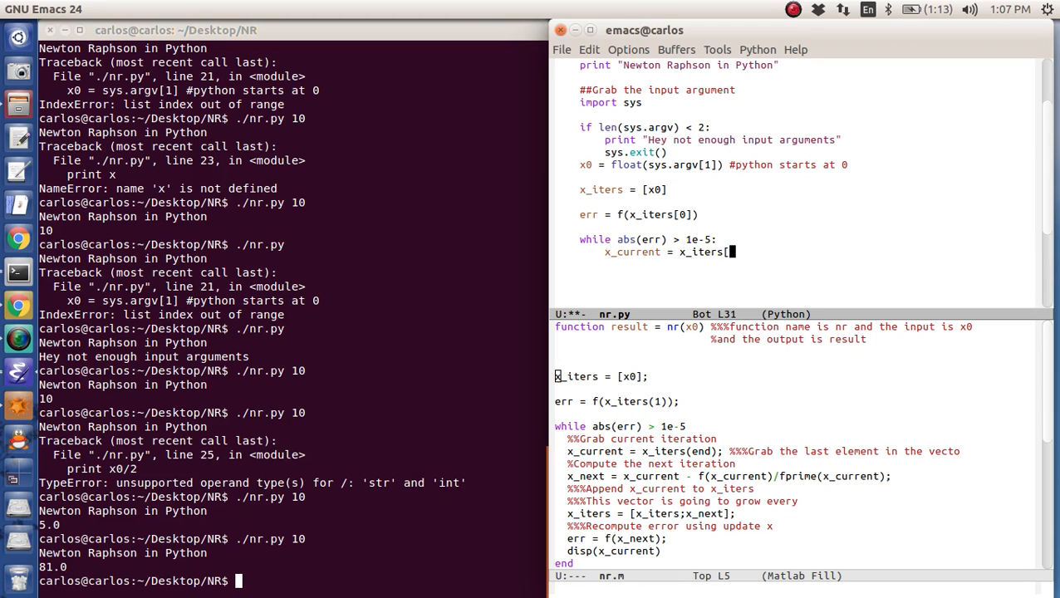
type("-1]")
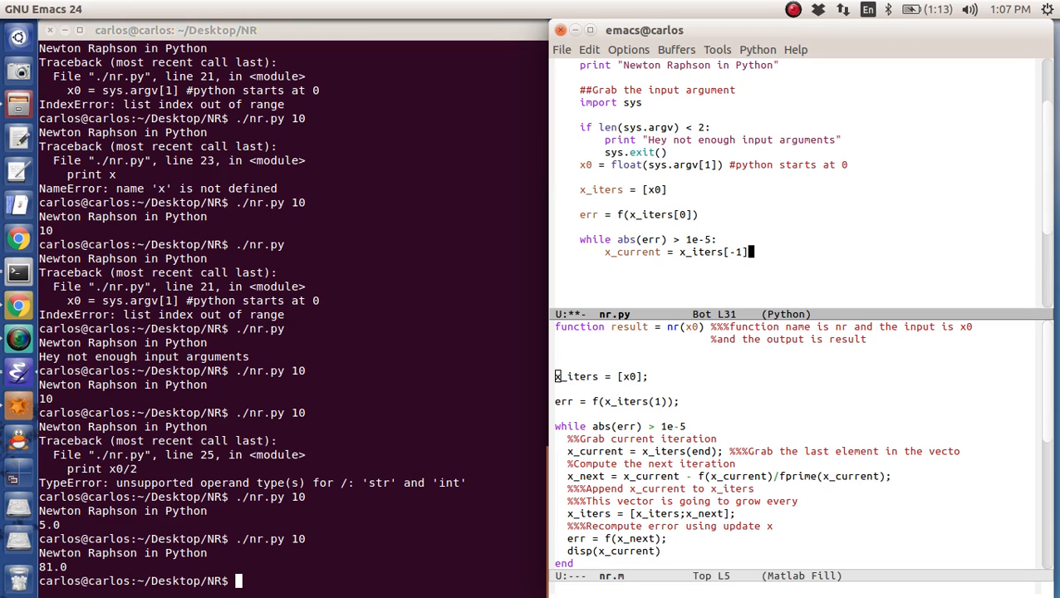
type("x_next = x_current - f(x")
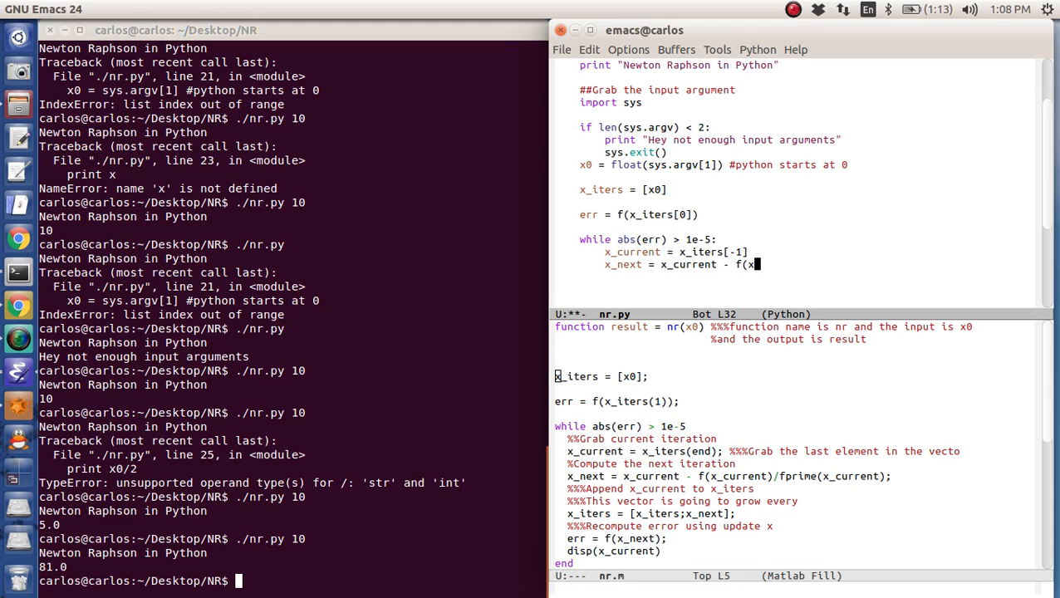
type("current)/")
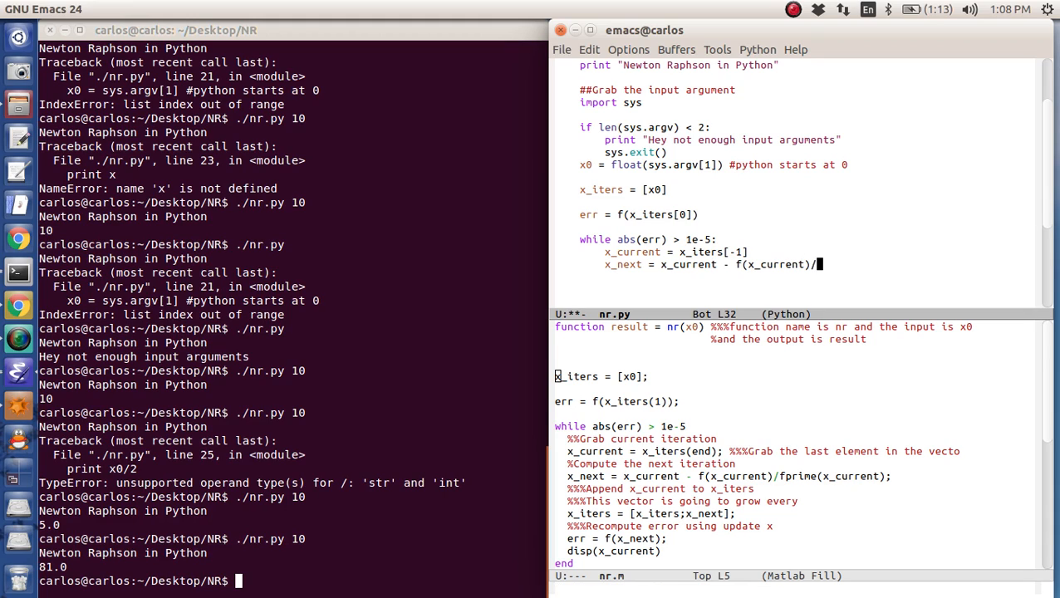
type("fprime(x_current)")
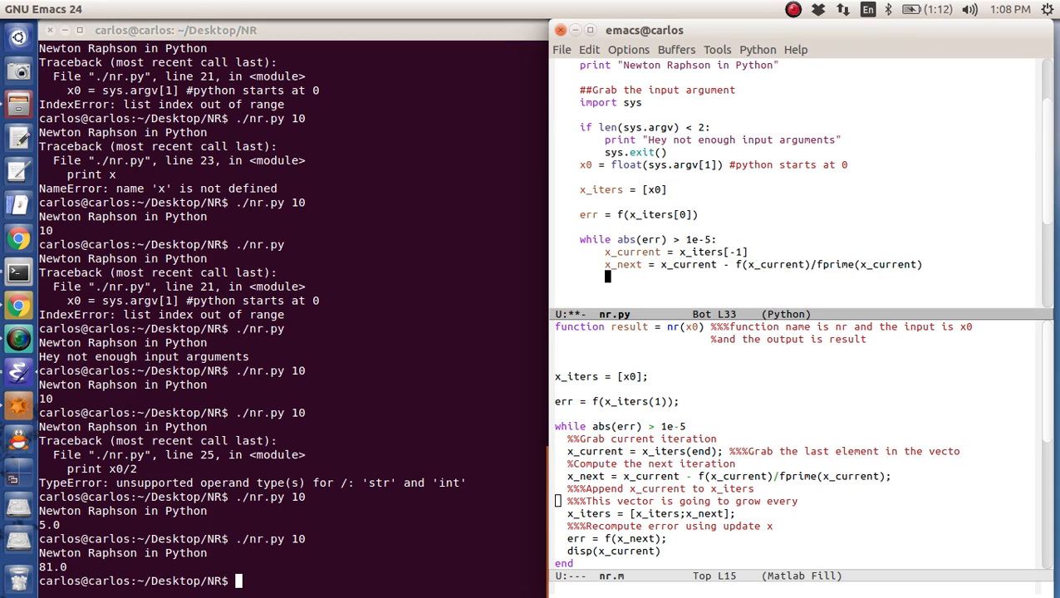
Append x_next to x_iters and update err = f(x_next) inside the loop
type("x_iters.ape")
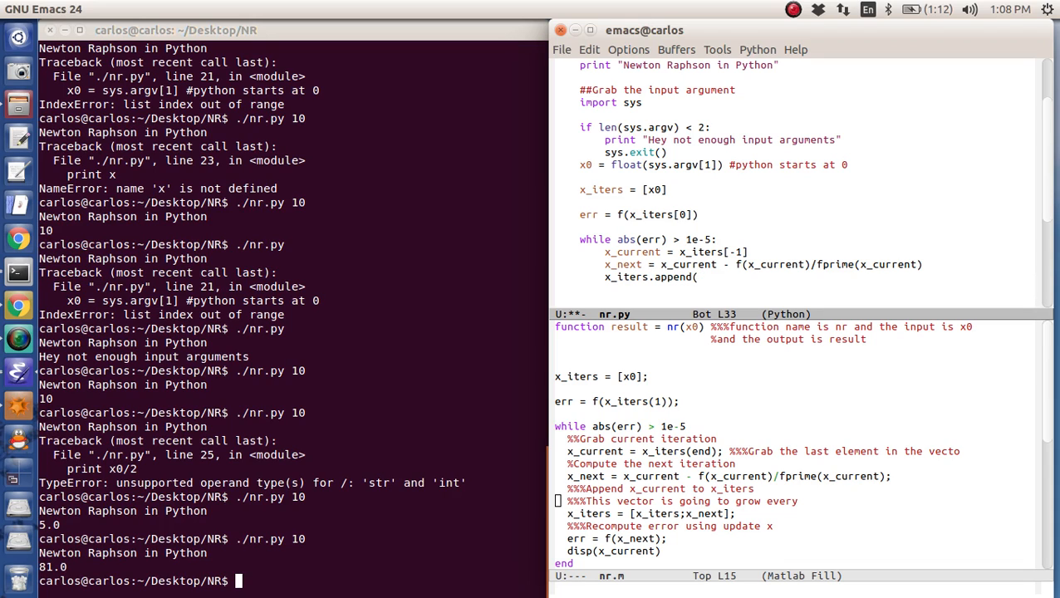
type("x_next")
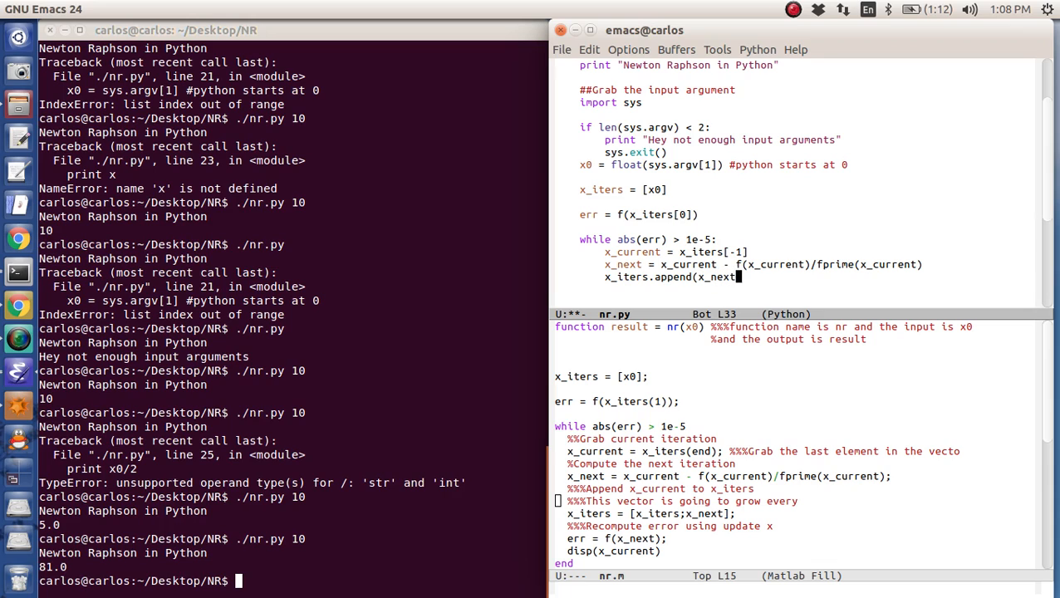
type("err = f")
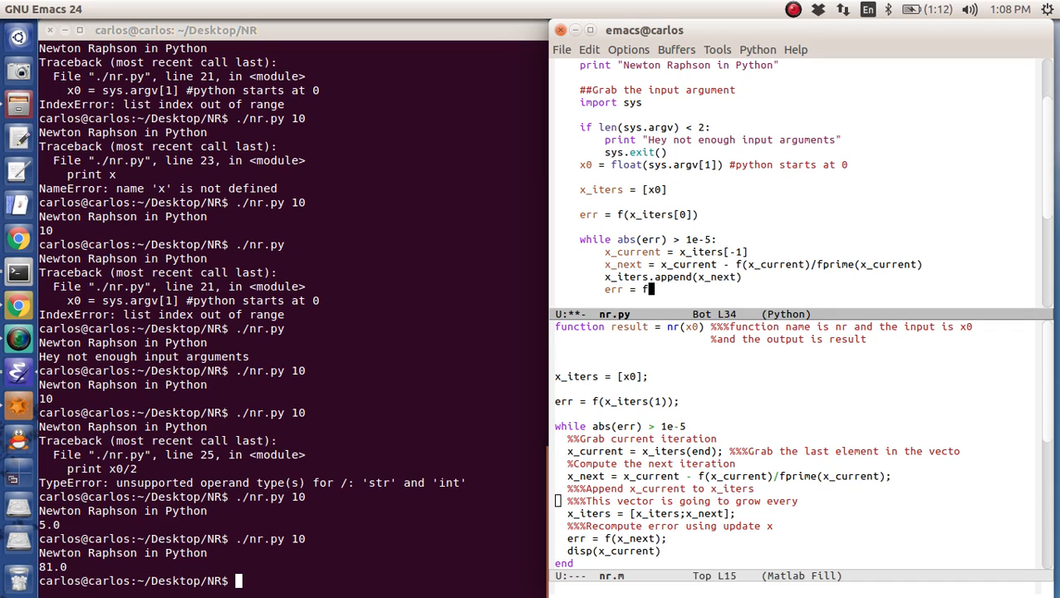
type("(x_next)")
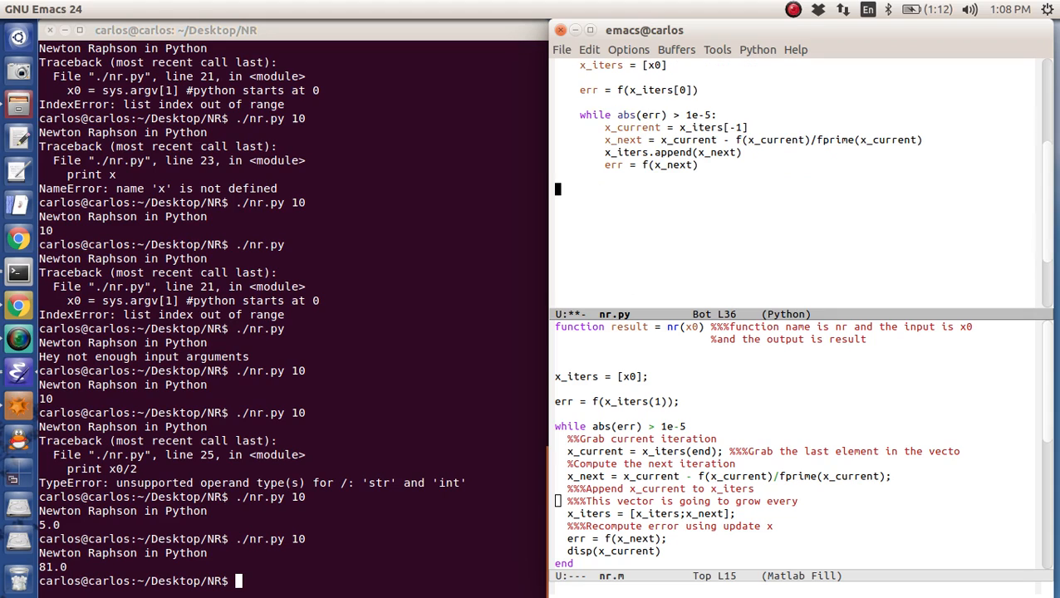
type("print")
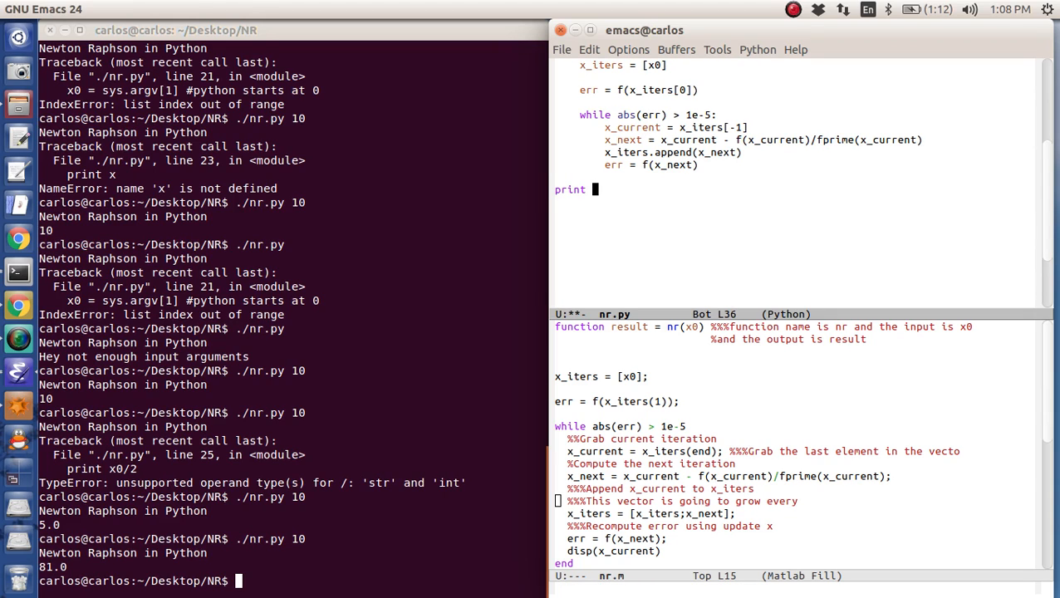
Print x_iters after the loop and x_iters[-1] inside it, then run ./nr.py 10 to watch convergence to 1.0
type("x_iters[-1")
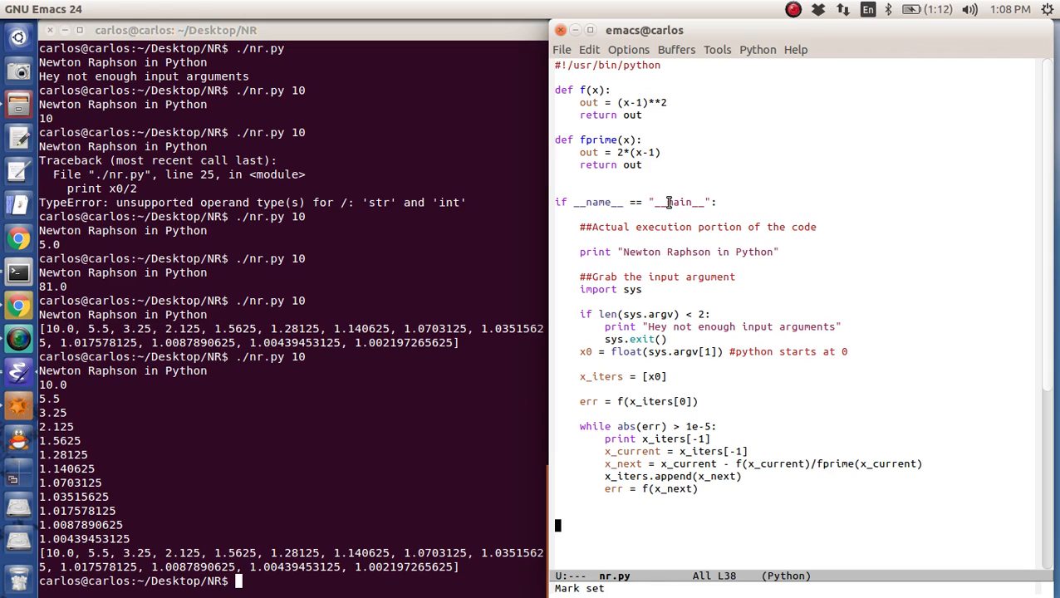
Import matplotlib.pyplot as plt, add plt.plot(x_iters) and plt.show(), save and run to display the figure
type("plot(x_")
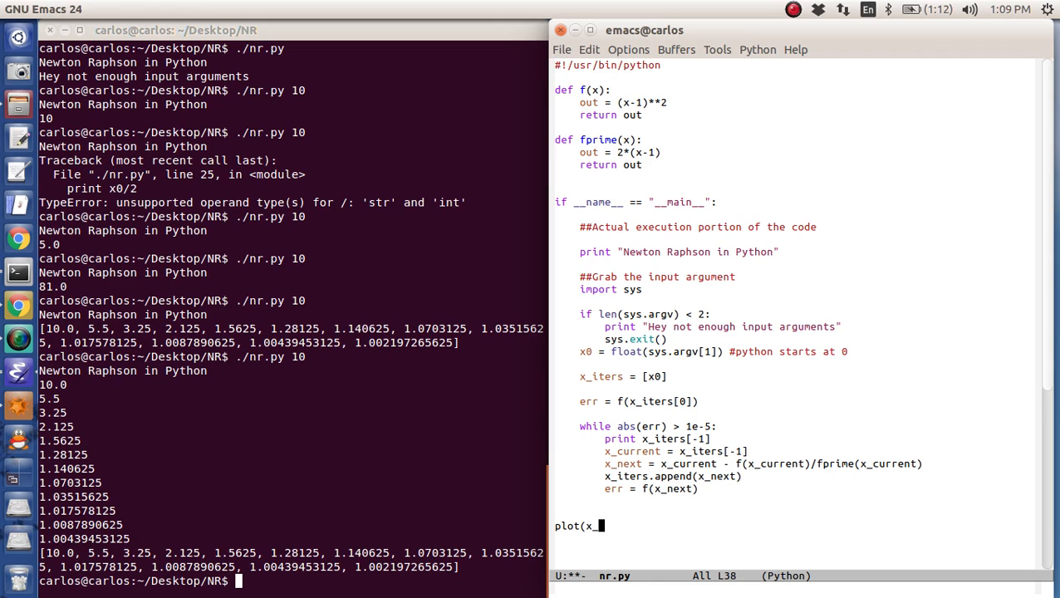
type("iters)")
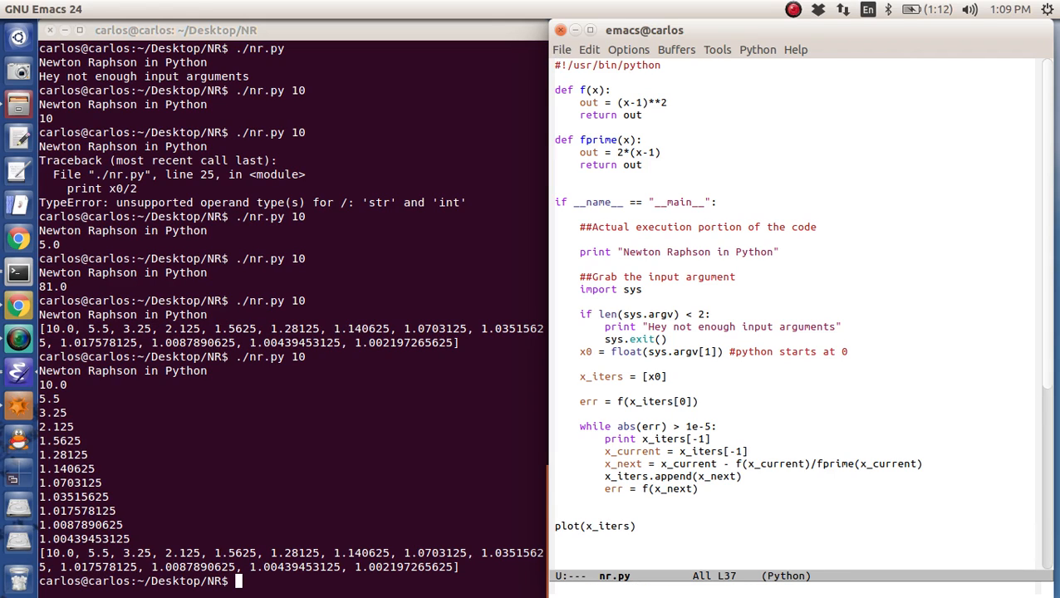
type("import")
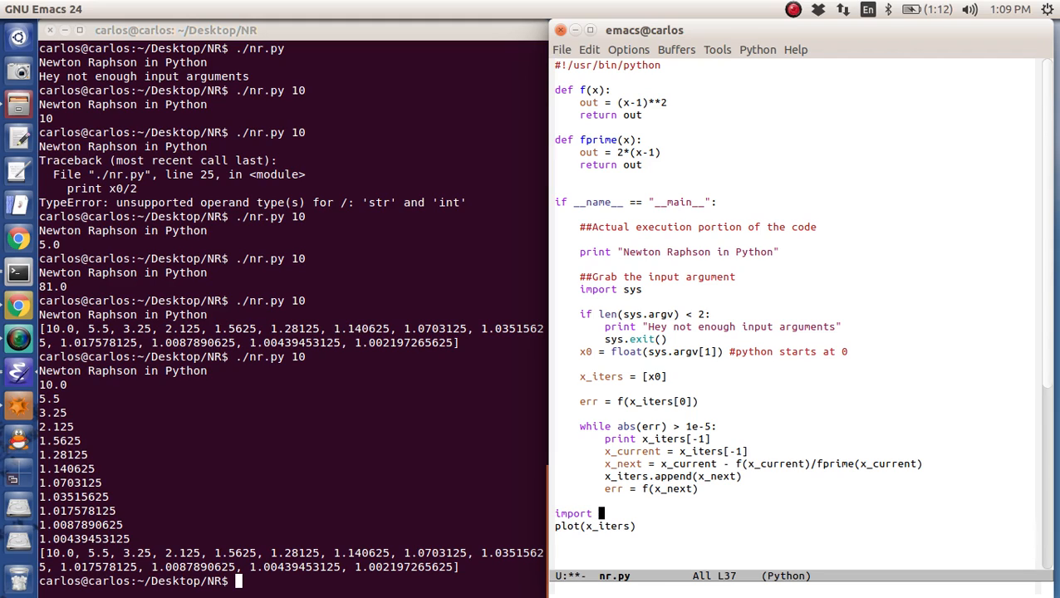
type("matplotlib.pyplot as plt #")
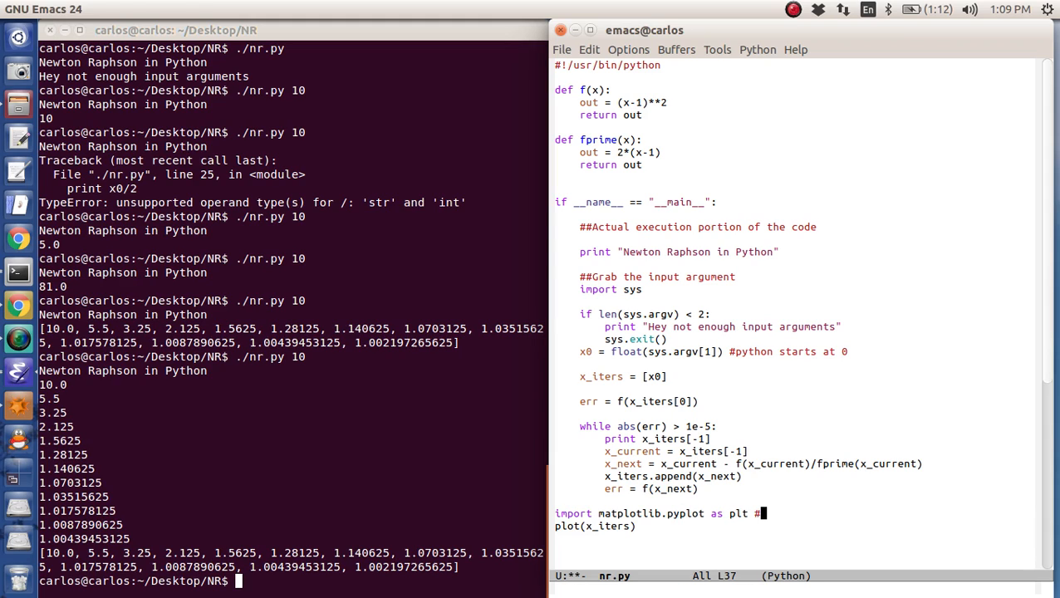
type("you need download this")
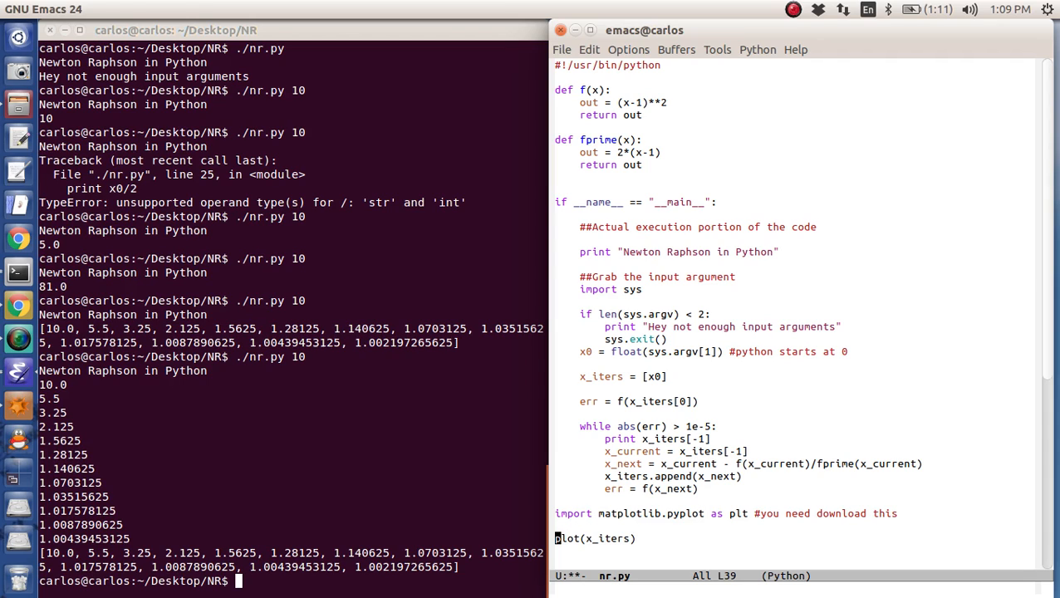
type("plt.")
type("plot")
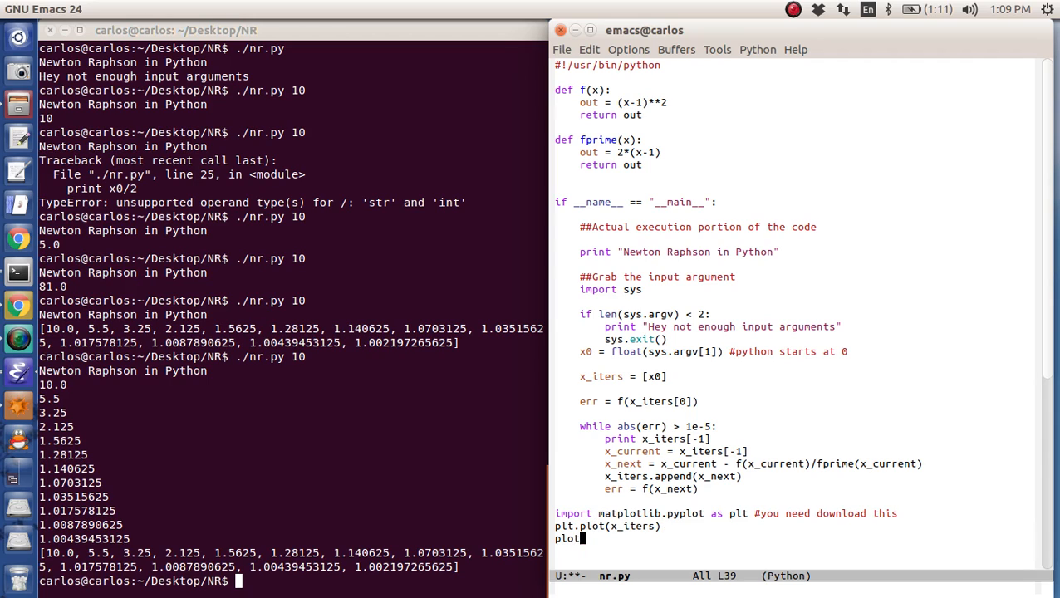
type(".show()")
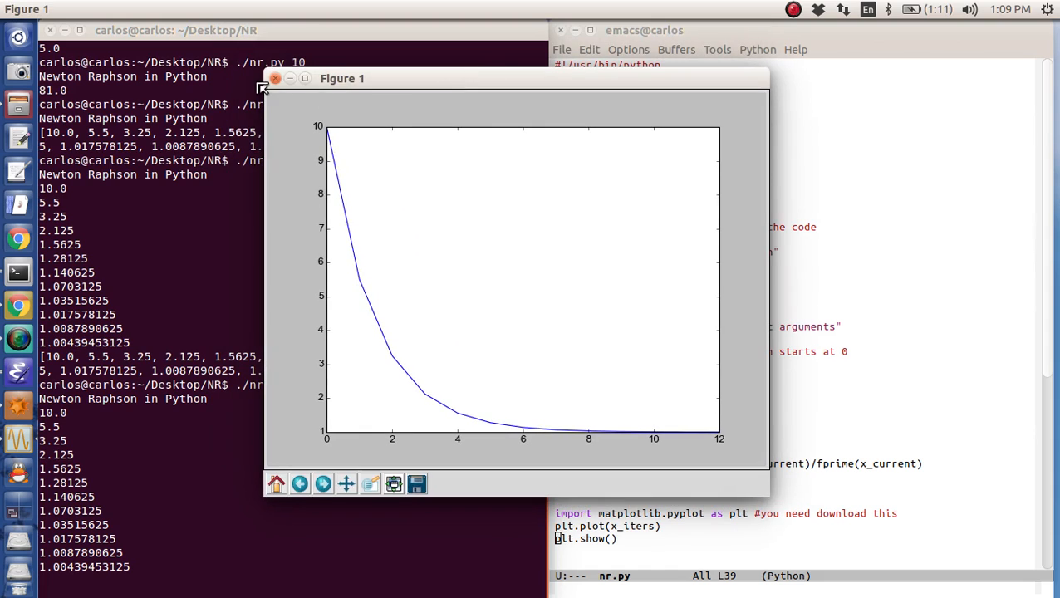
Close the Figure window showing iterates falling from 10 toward 1
left_click(276, 78)
type("./nr.py 5")
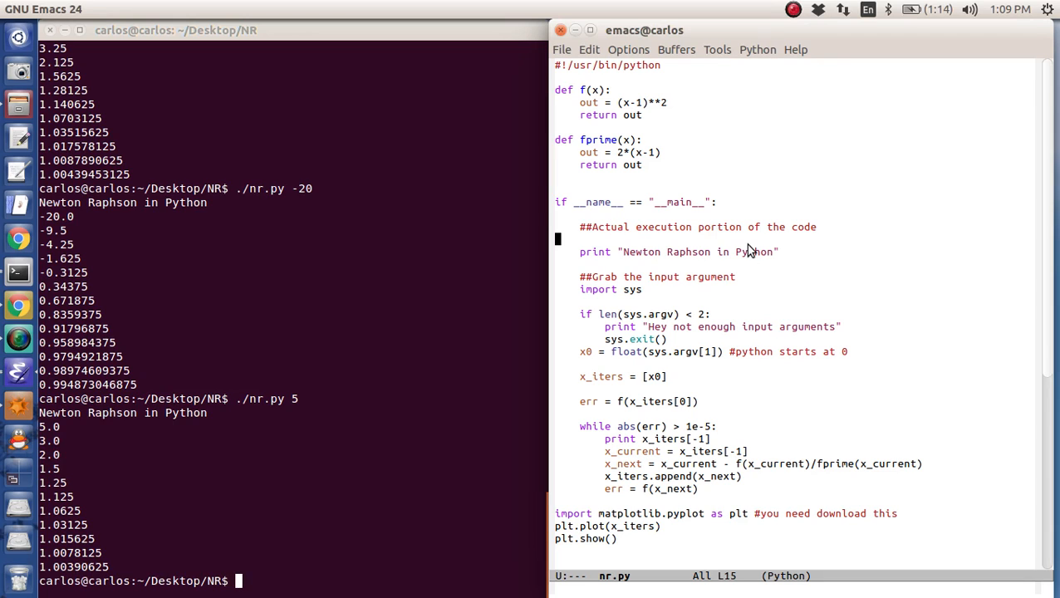
mouse_move(748, 242)
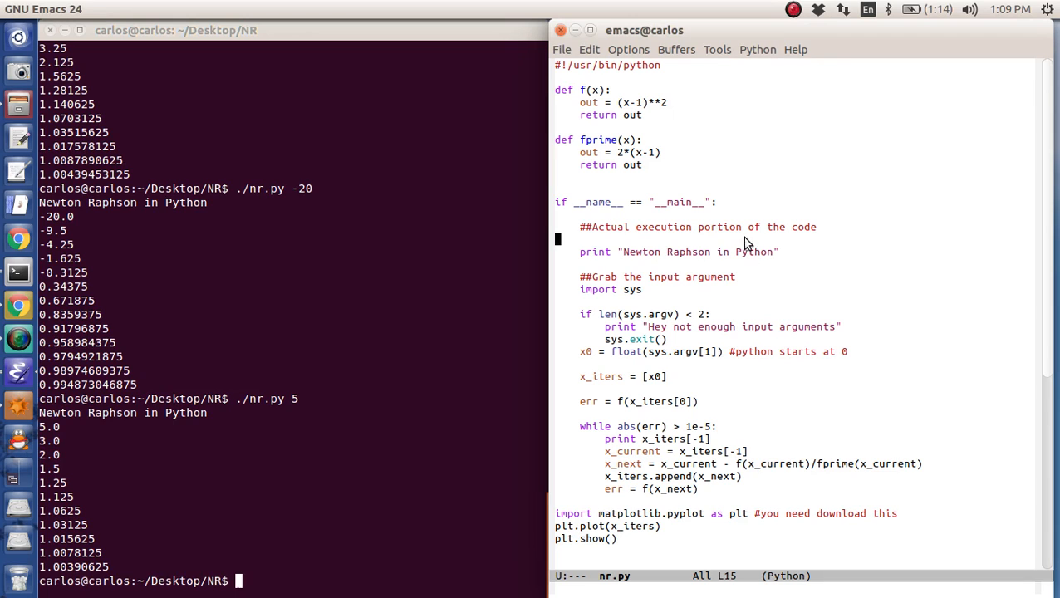